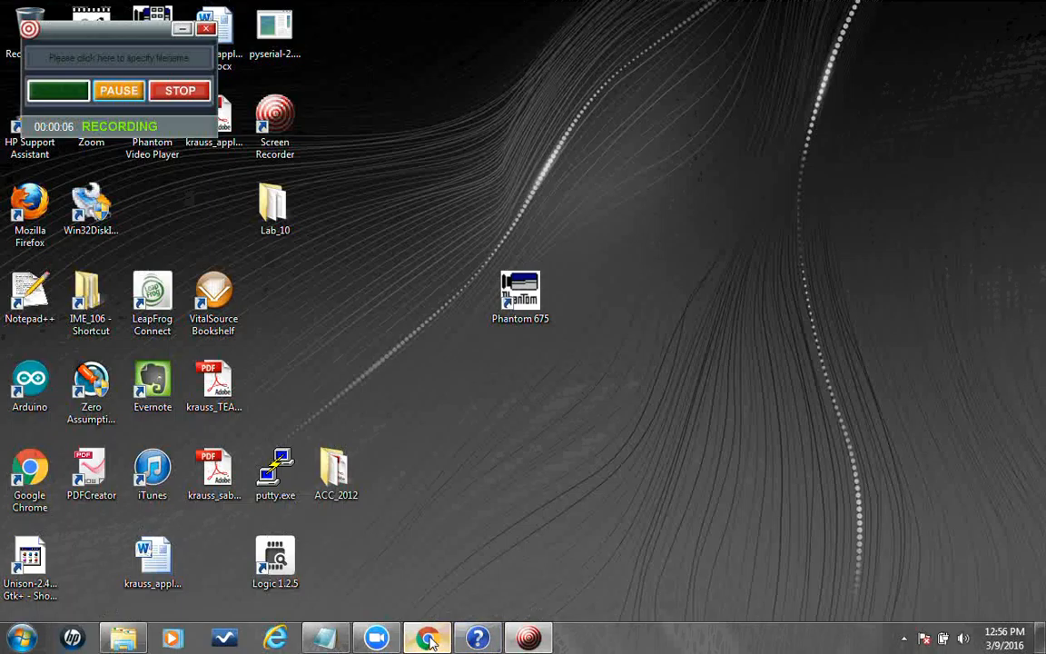
Step: Search Google for 'raspbian download' to find the Raspberry Pi downloads page
click(421, 632)
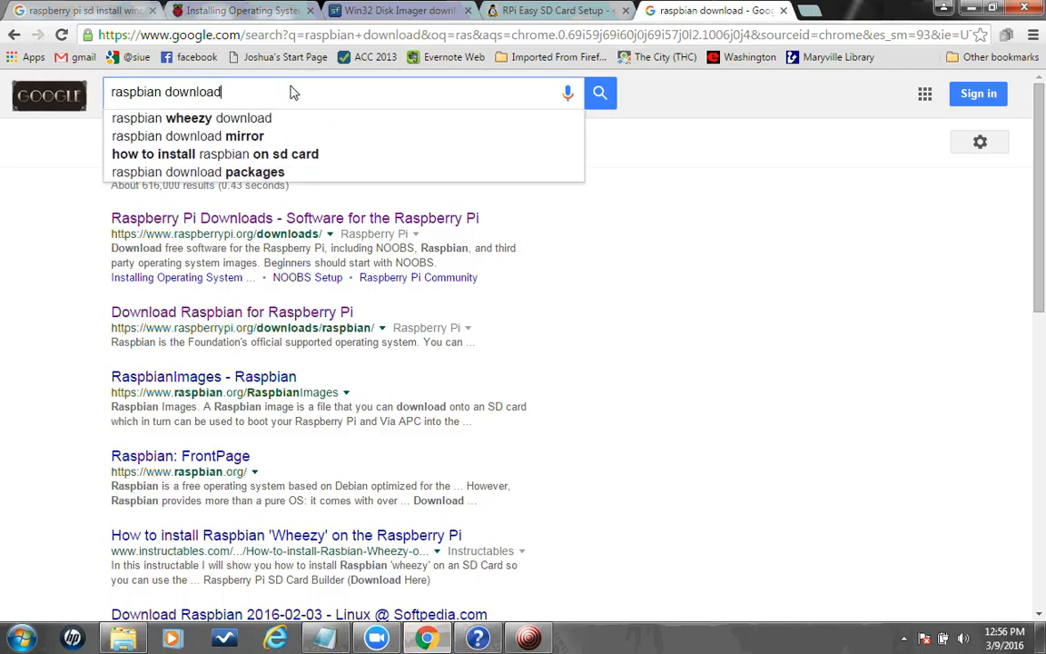
mouse_move(307, 222)
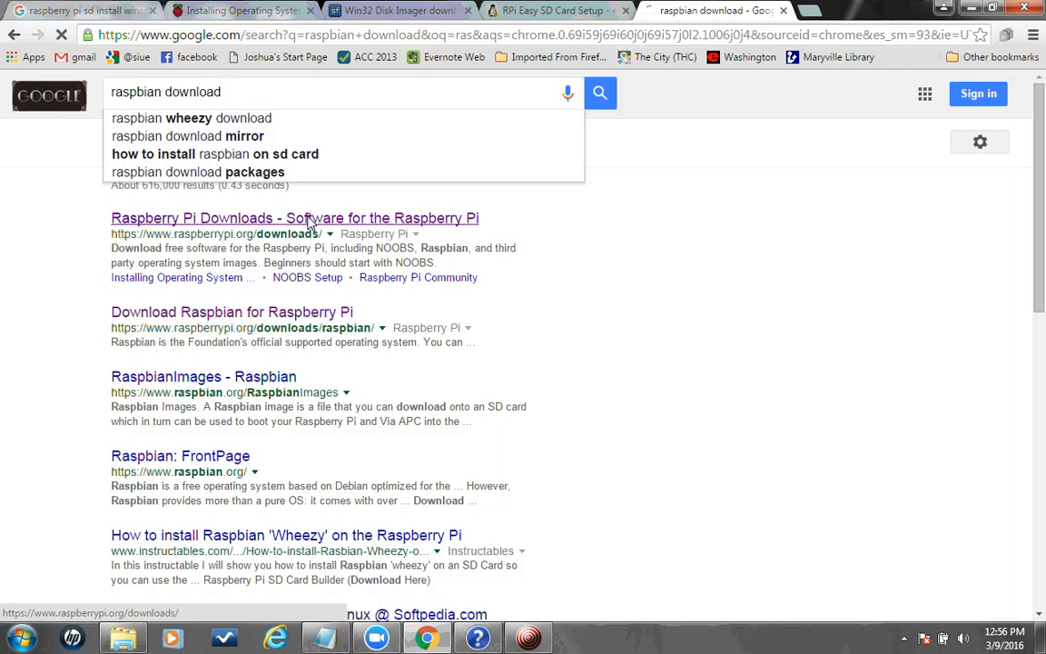
Step: Follow the Raspberry Pi Downloads result to reach the NOOBS and Raspbian download options
click(294, 218)
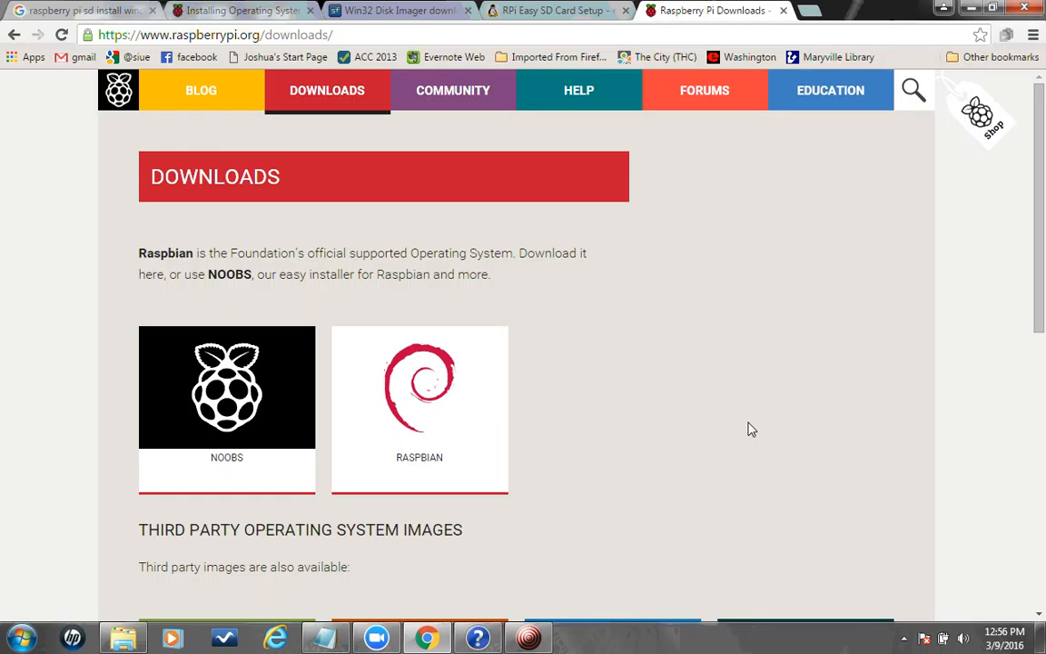
mouse_move(425, 332)
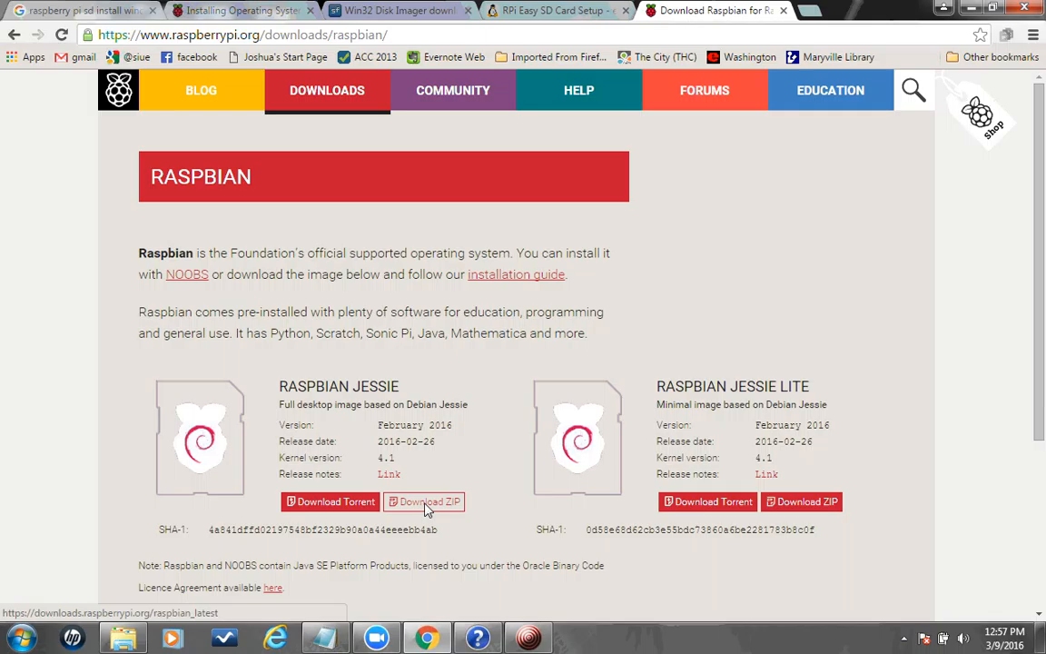
mouse_move(331, 513)
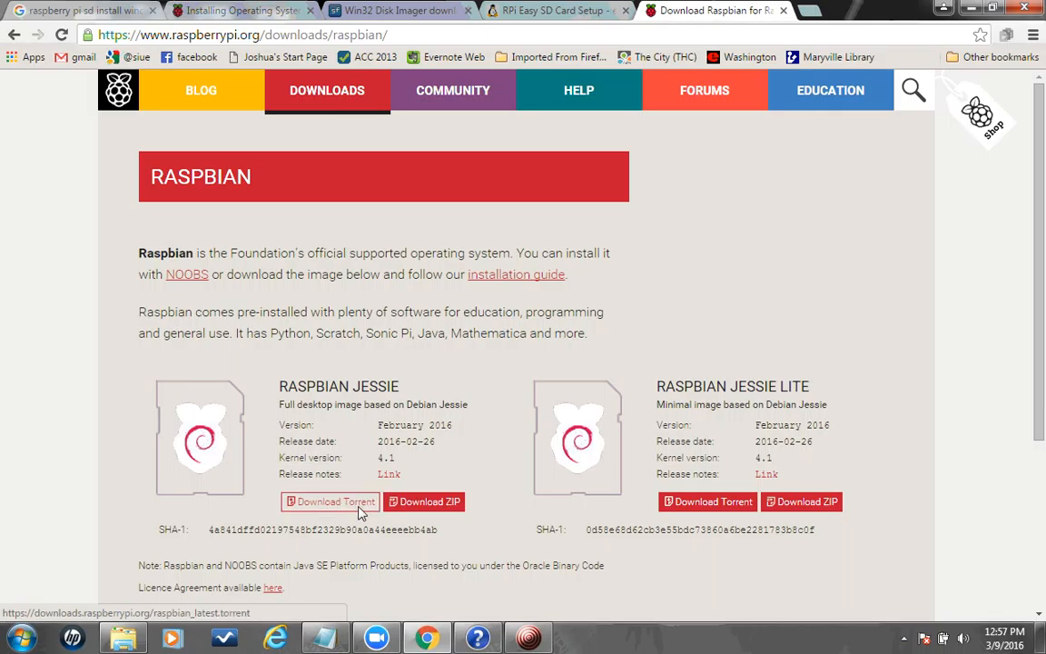
mouse_move(345, 501)
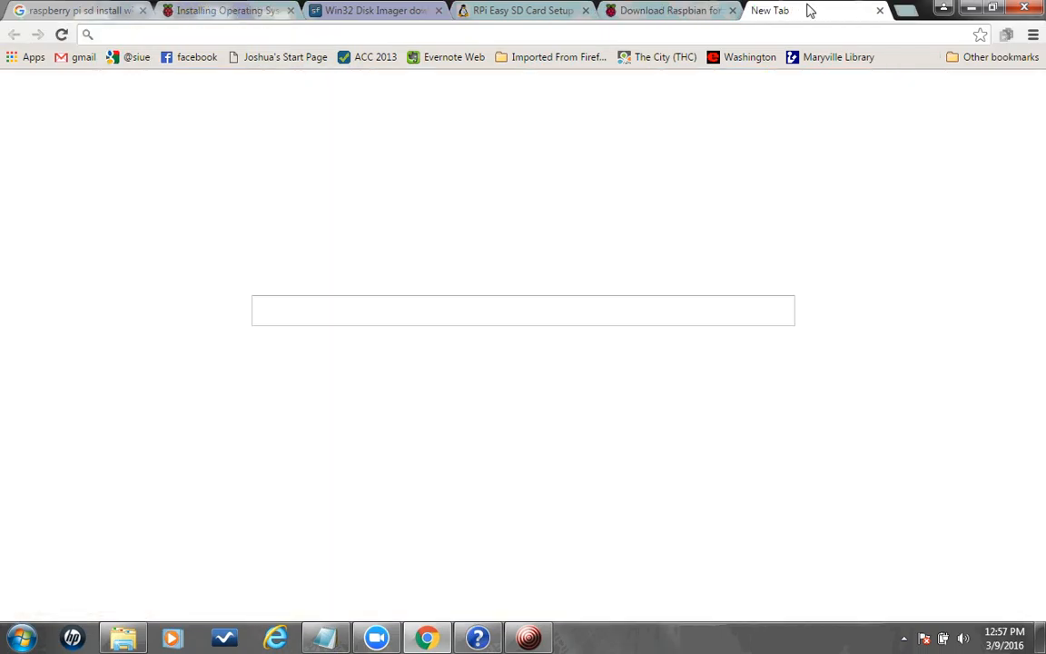
Step: Search 'windows bittorrent client' and choose How-To Geek's uTorrent alternatives article
text(windows bittorrent client)
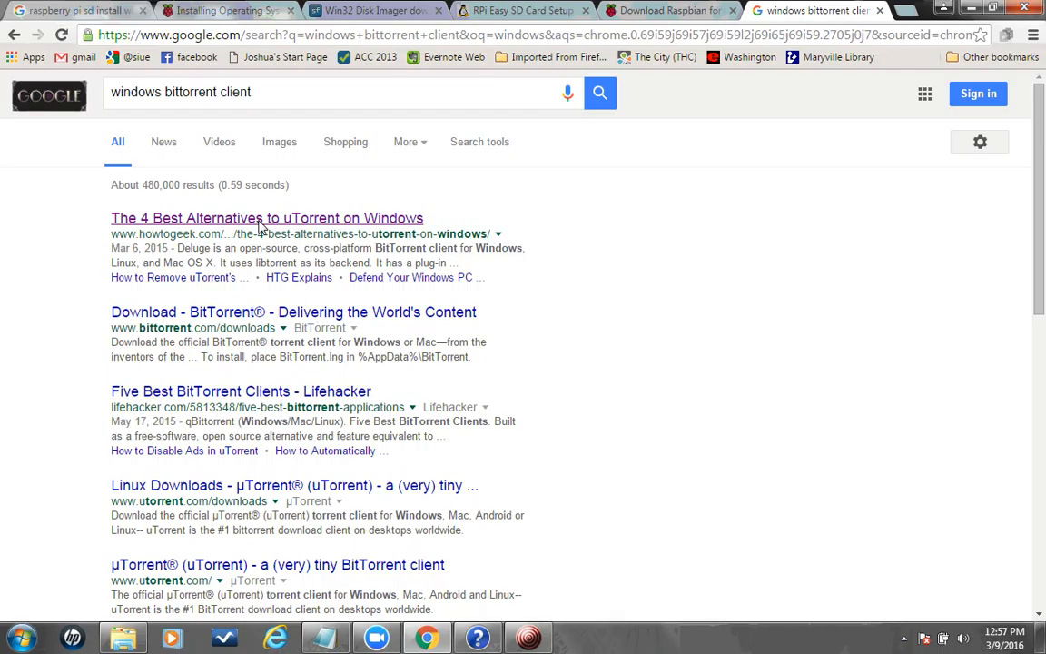
click(265, 218)
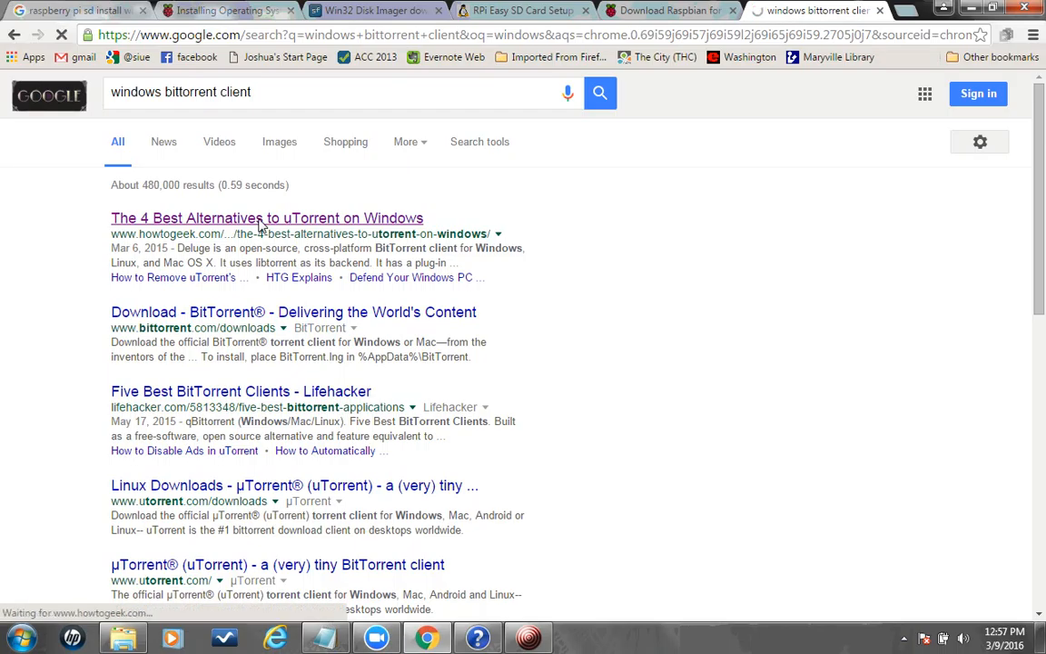
click(260, 218)
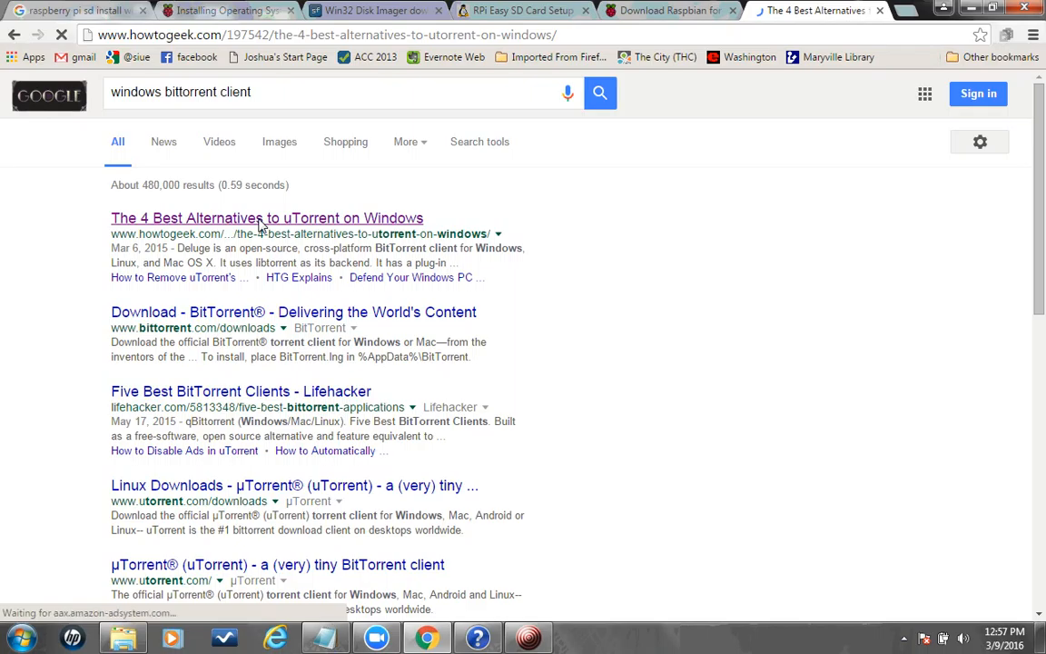
Step: Scroll the How-To Geek article down to its Deluge BitTorrent client section
click(265, 218)
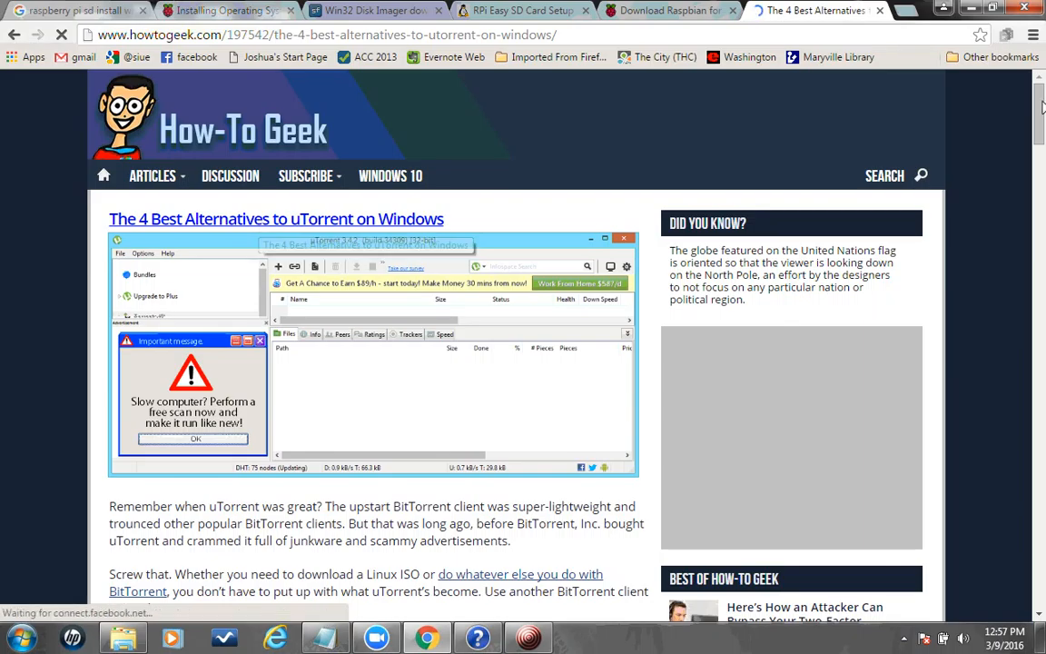
scroll(down, 3)
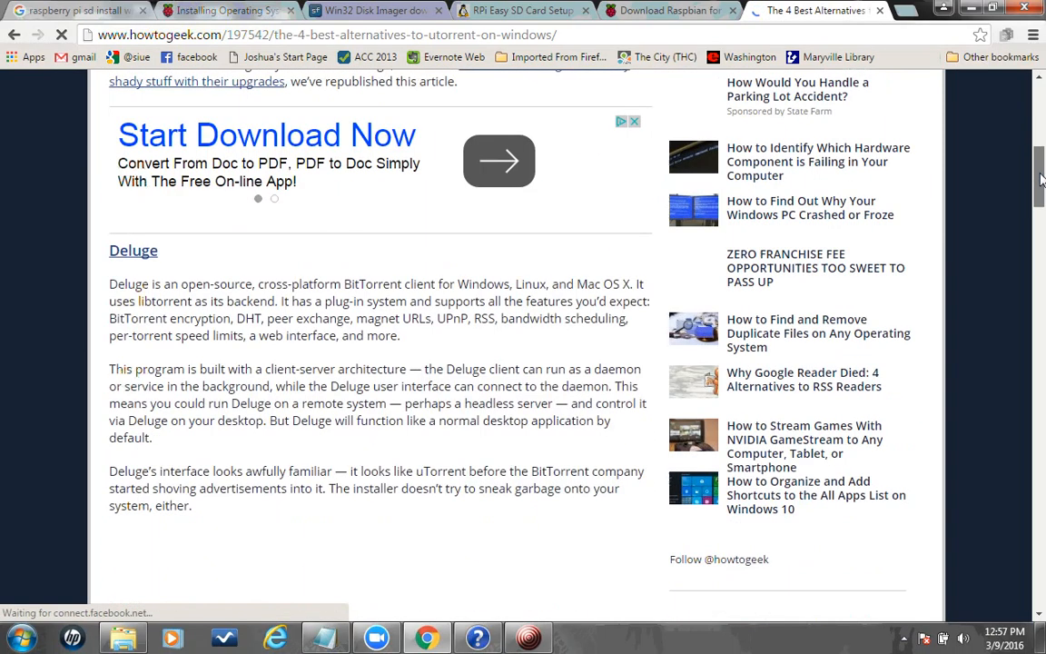
scroll(down, 3)
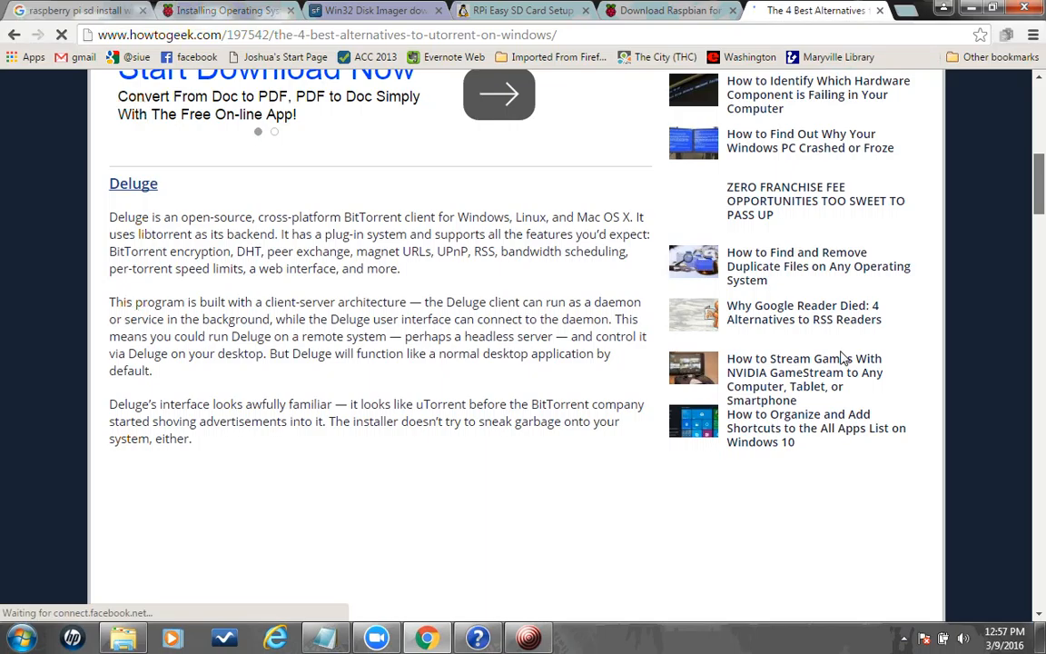
mouse_move(1013, 212)
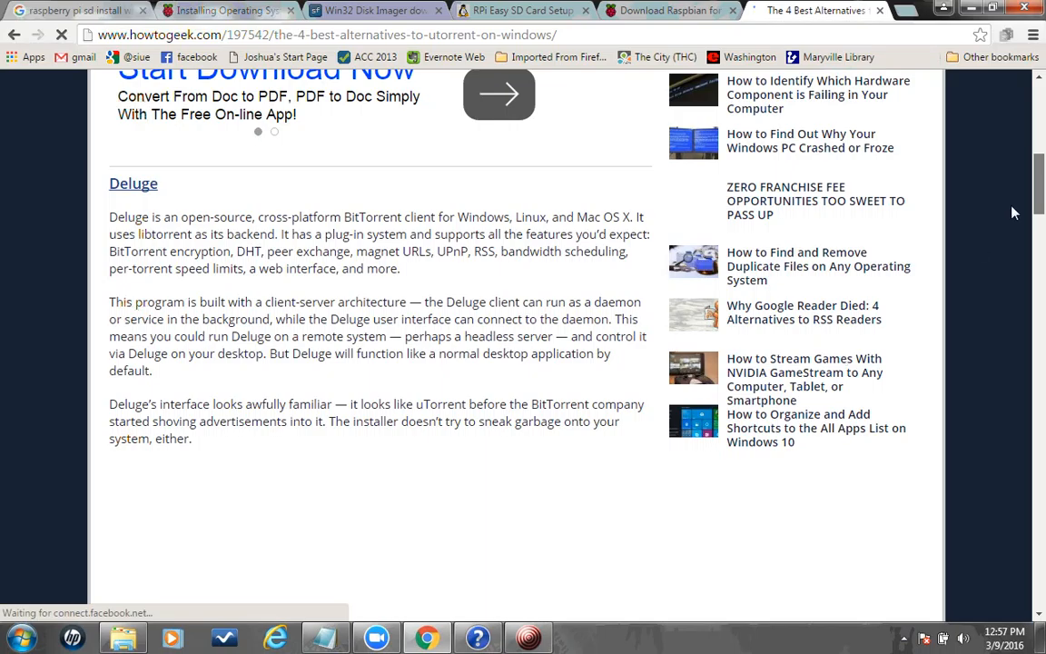
mouse_move(1039, 280)
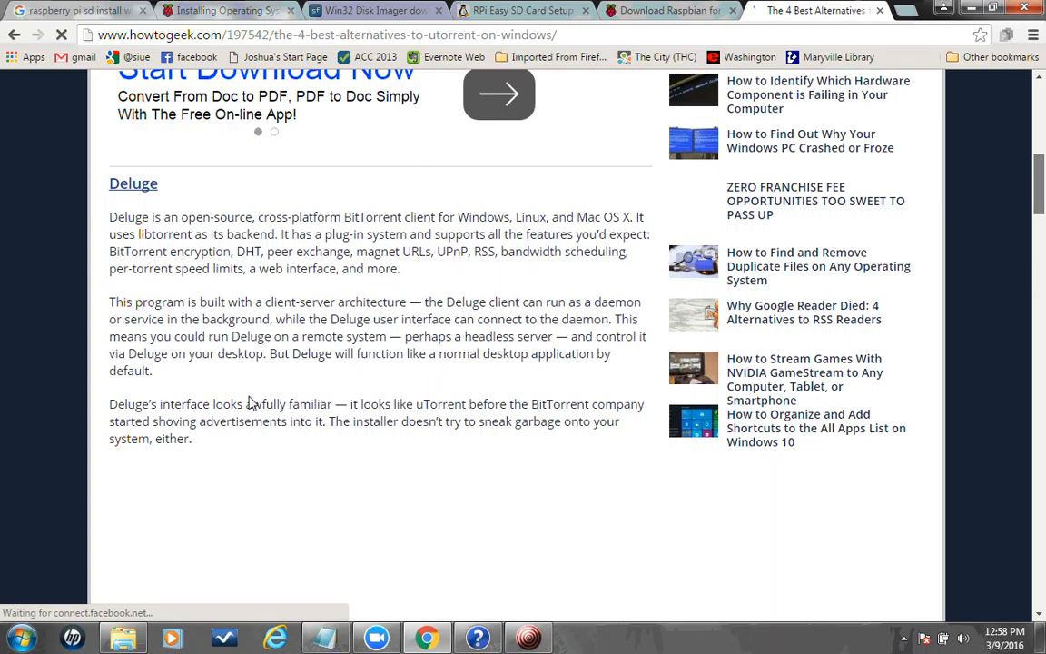
click(116, 638)
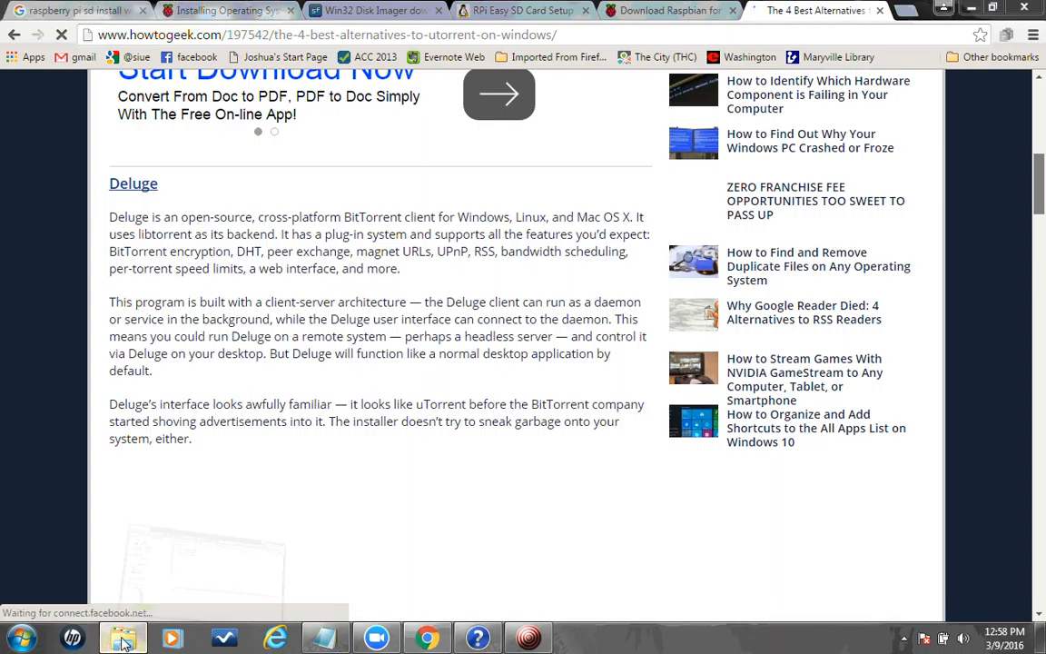
Step: Browse Windows Explorer to the jessie folder on the IOMEGA (E:) drive
click(120, 640)
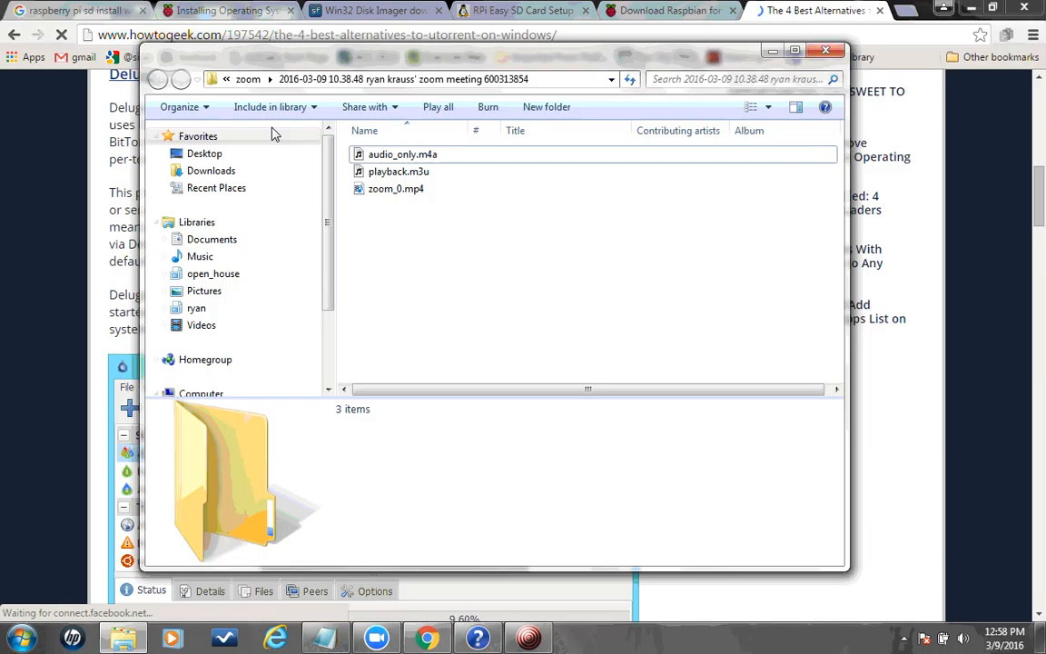
click(825, 51)
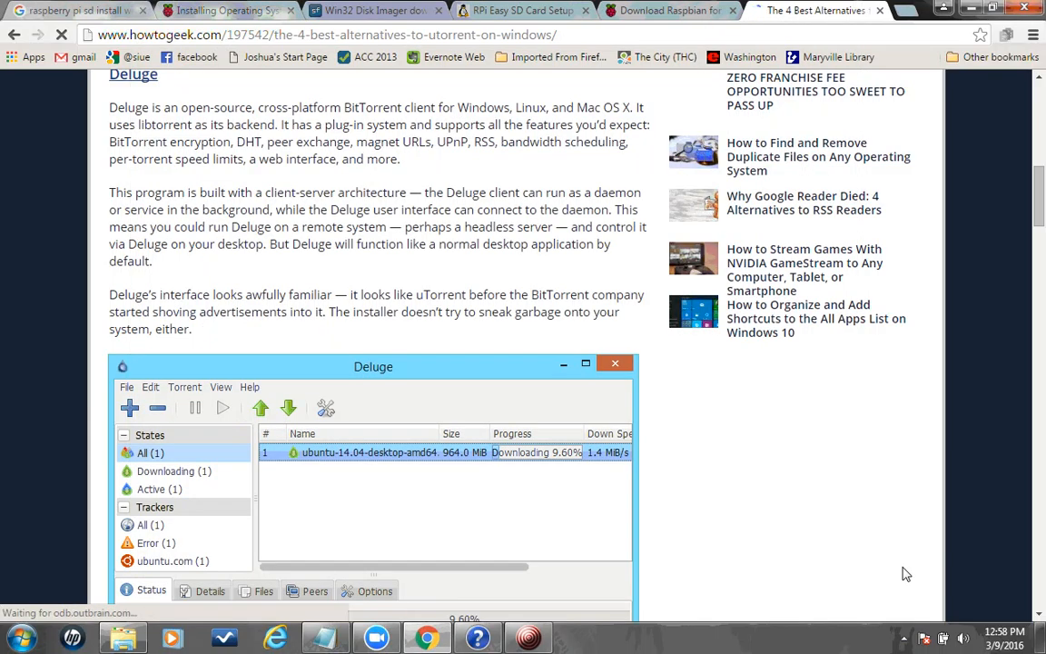
mouse_move(576, 548)
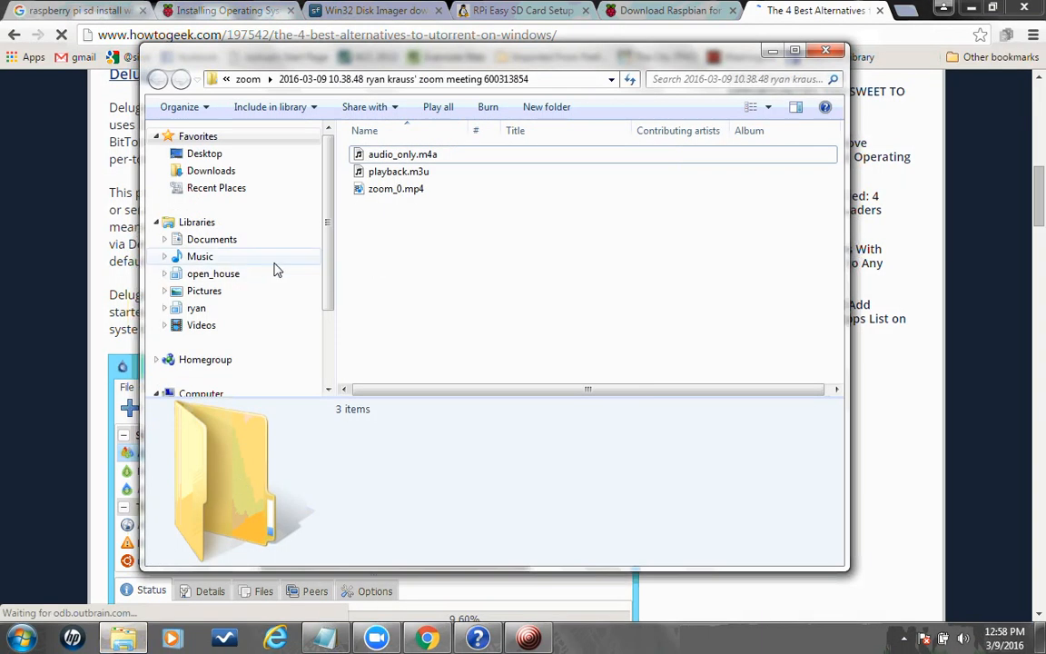
scroll(down, 3)
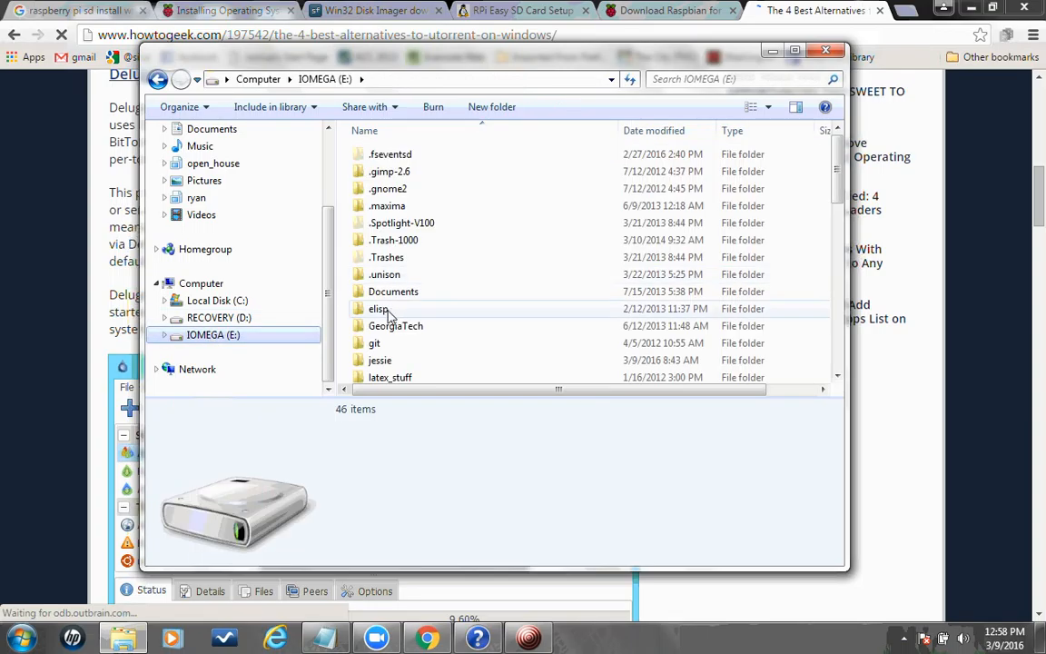
double_click(378, 359)
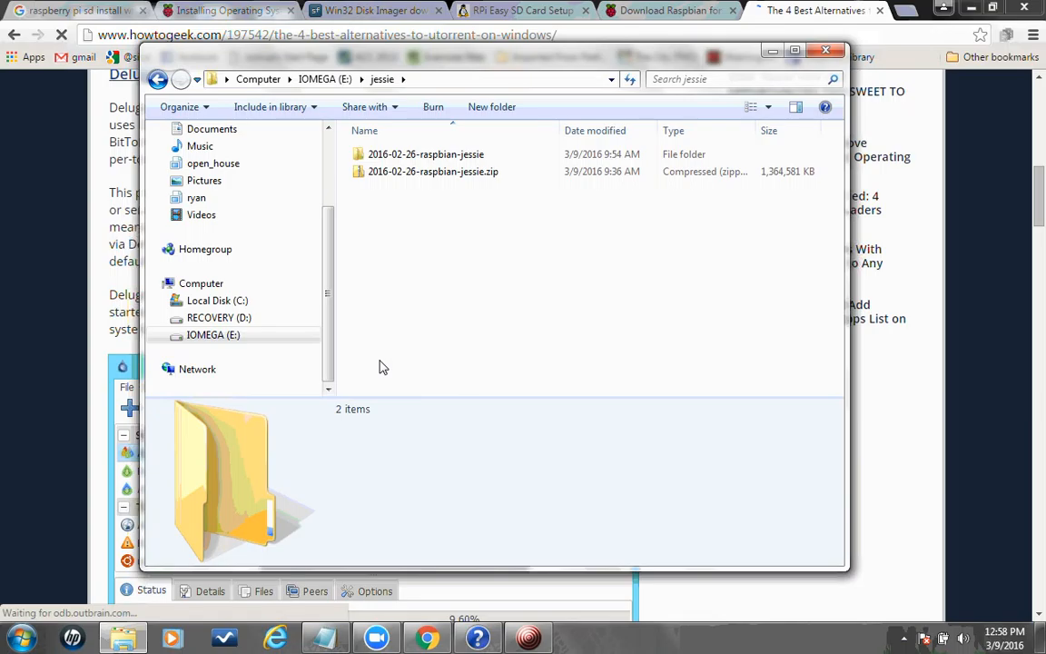
mouse_move(456, 211)
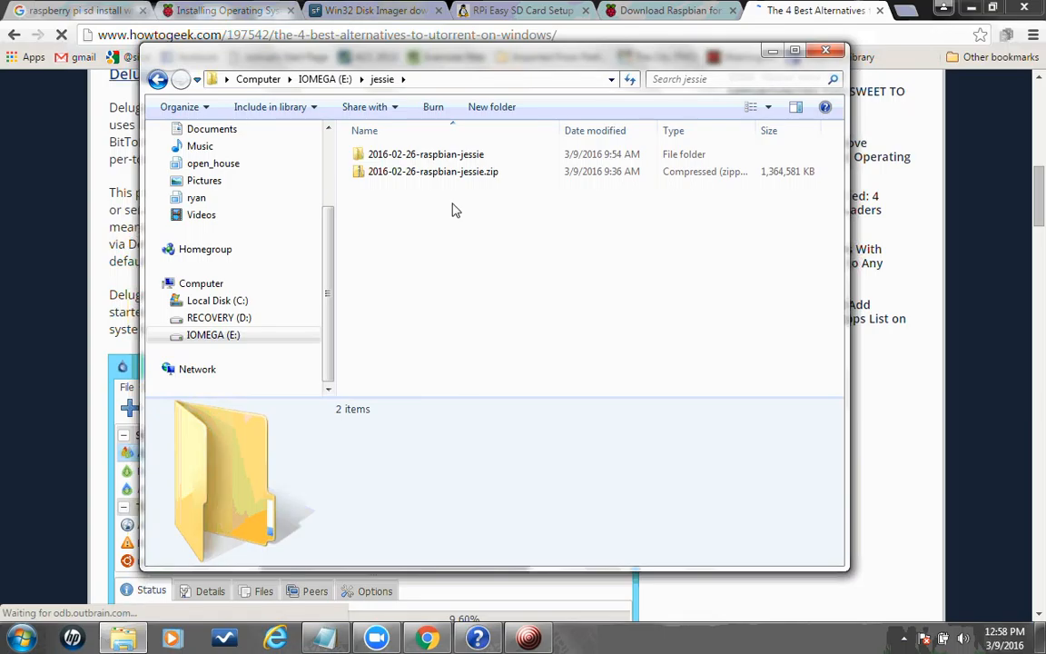
Step: Inspect 2016-02-26-raspbian-jessie.zip, finding a single disc image, then go to Libraries
double_click(432, 171)
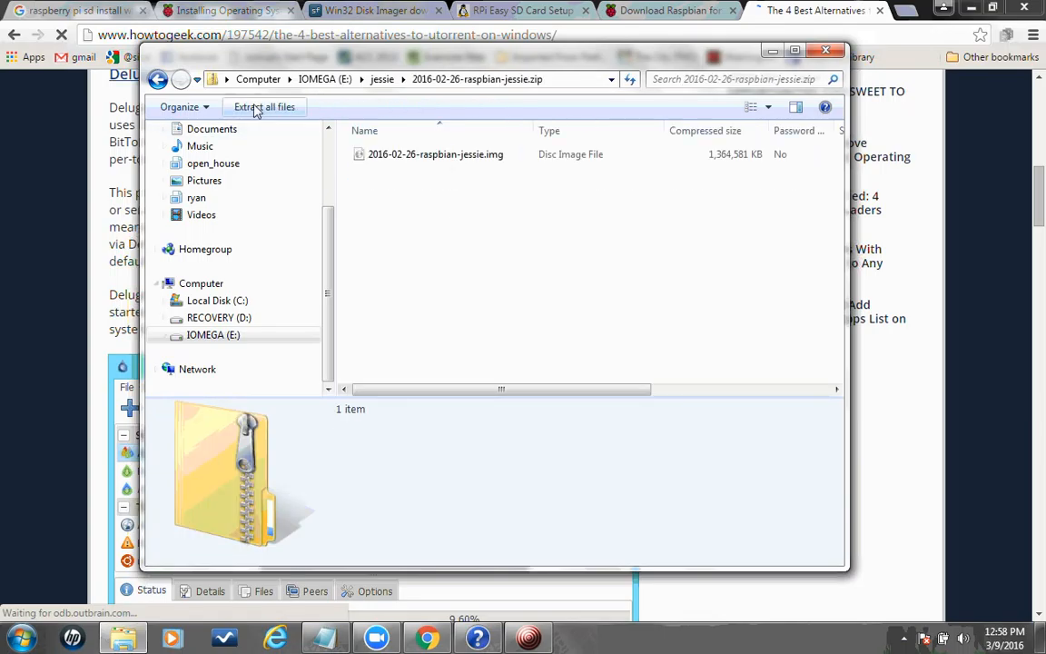
mouse_move(258, 109)
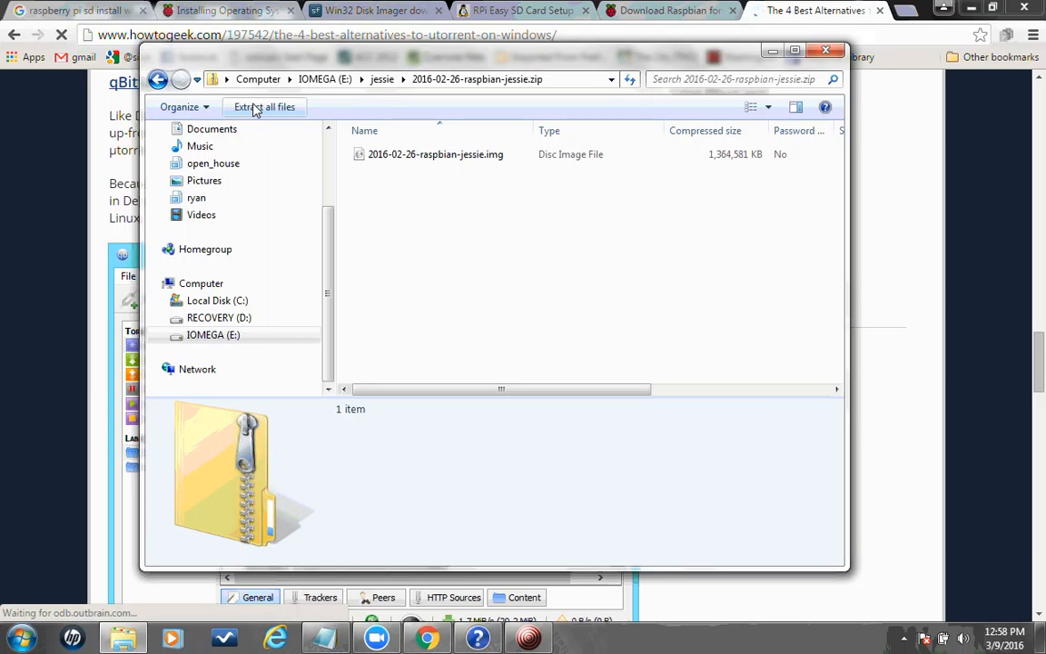
click(265, 107)
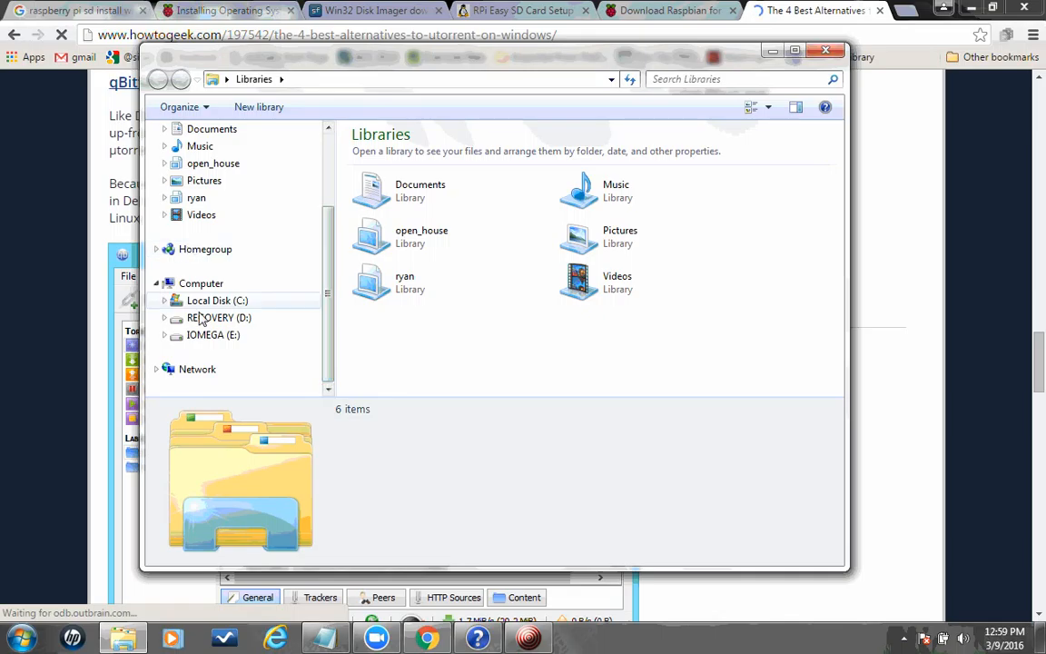
Step: Reach the extracted 2016-02-26-raspbian-jessie folder on E:, then return to the SD install search
click(212, 334)
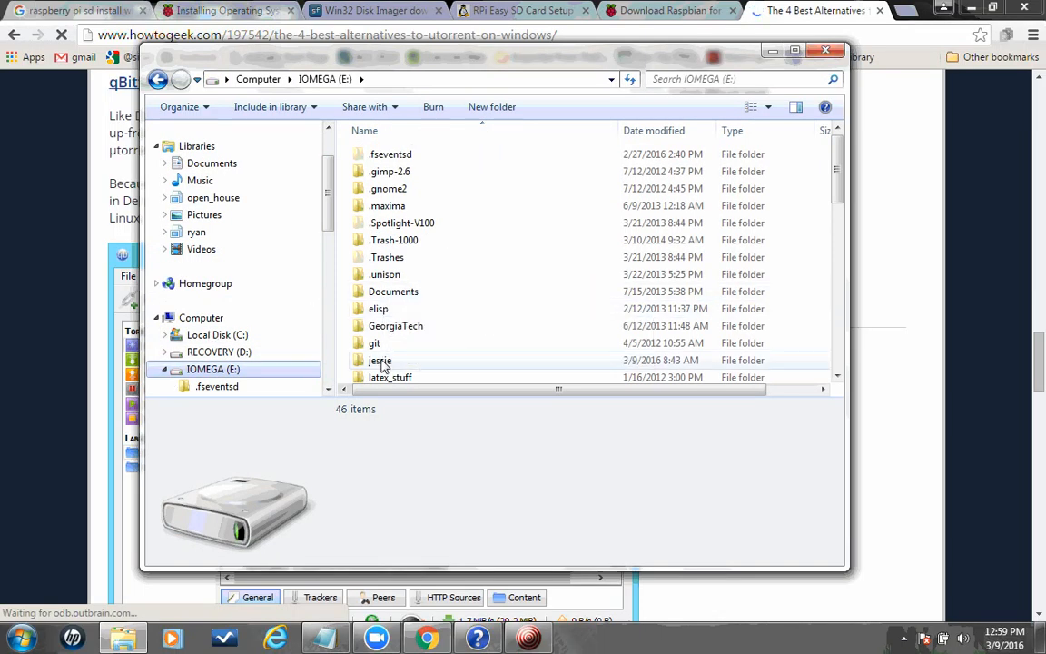
double_click(377, 360)
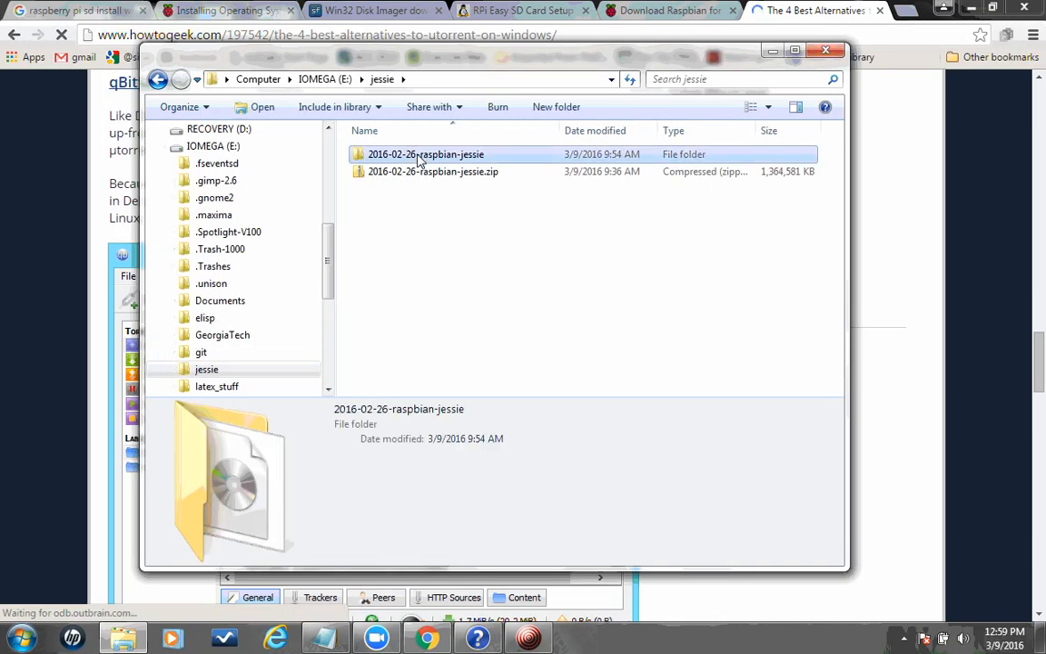
double_click(427, 152)
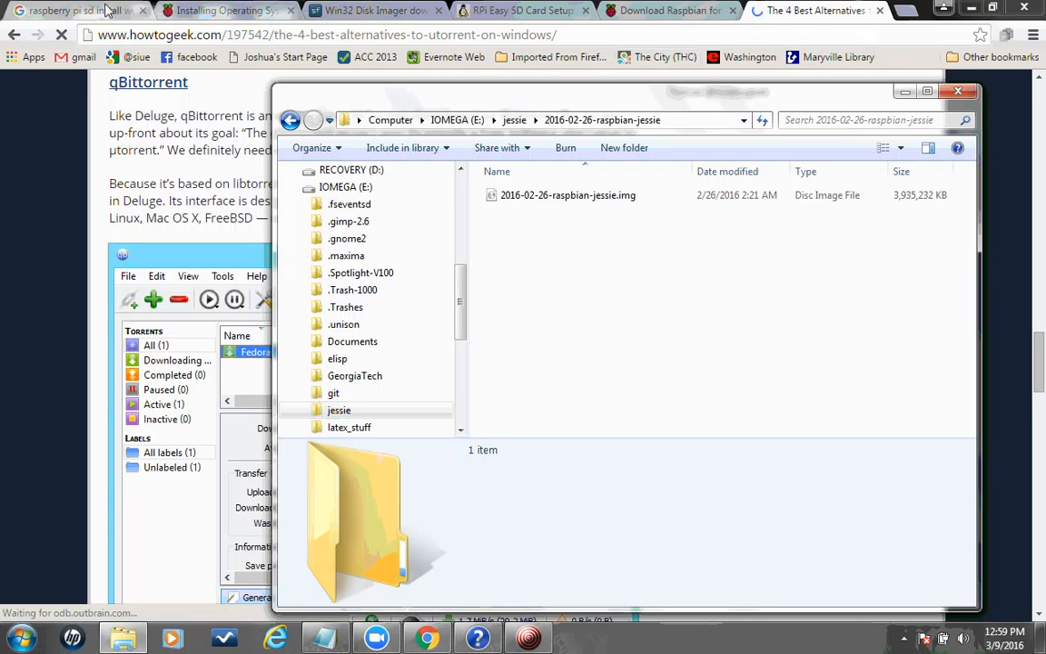
click(73, 11)
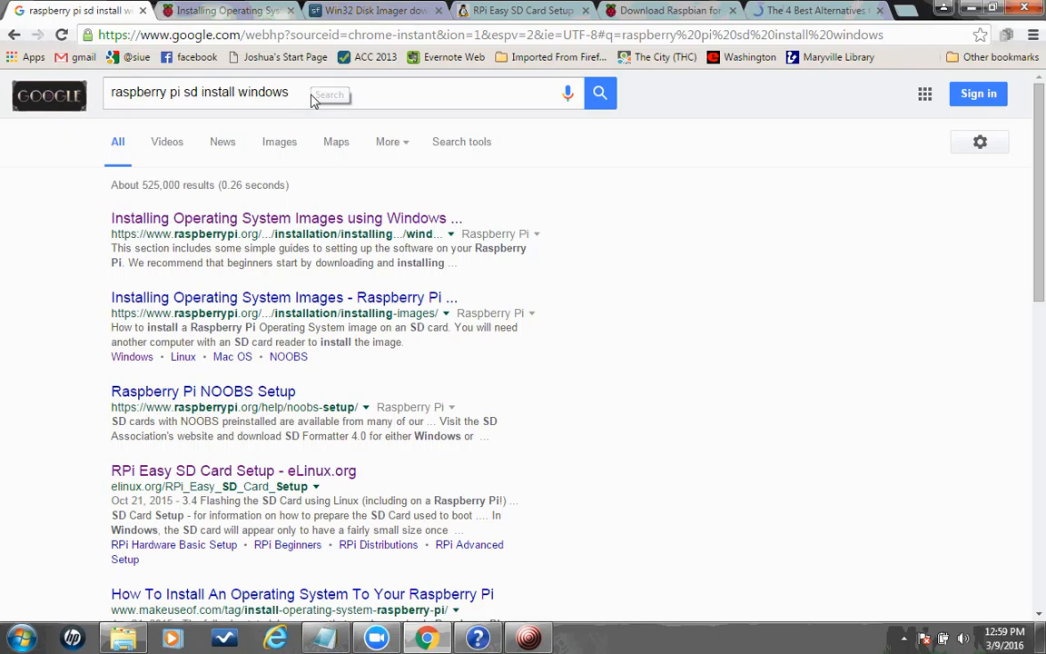
Step: Choose the raspberrypi.org 'Installing Operating System Images Using Windows' result
click(312, 95)
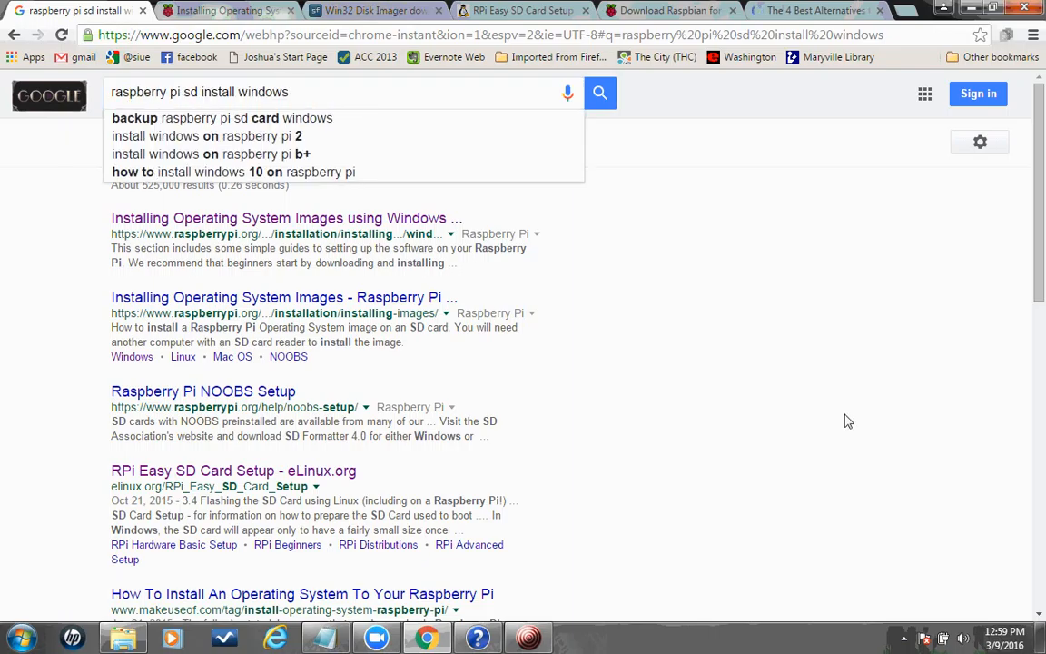
mouse_move(341, 359)
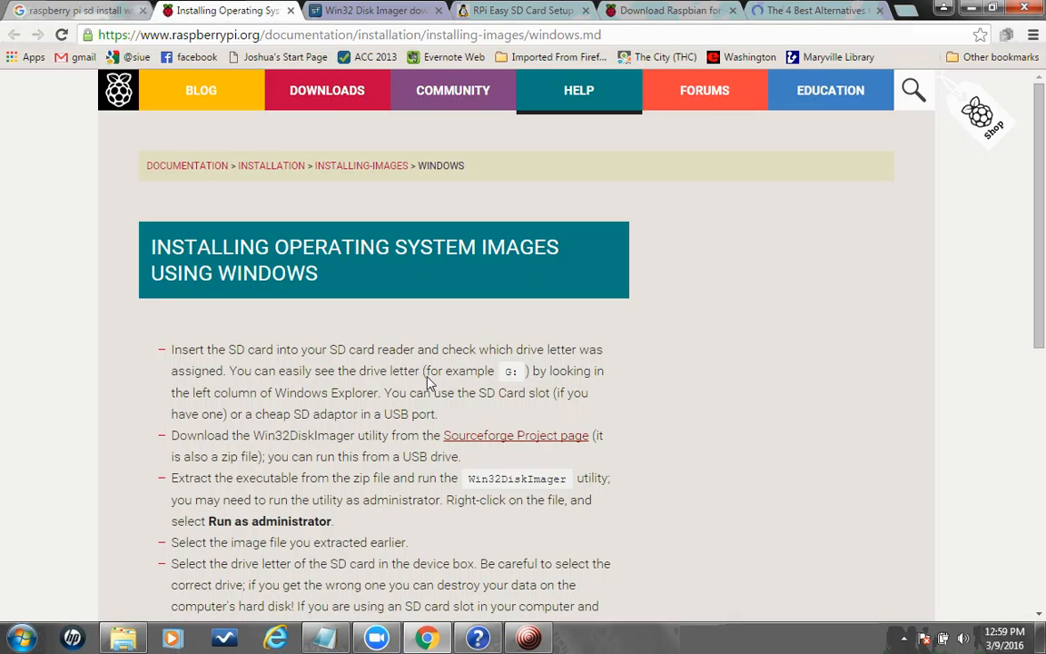
mouse_move(436, 385)
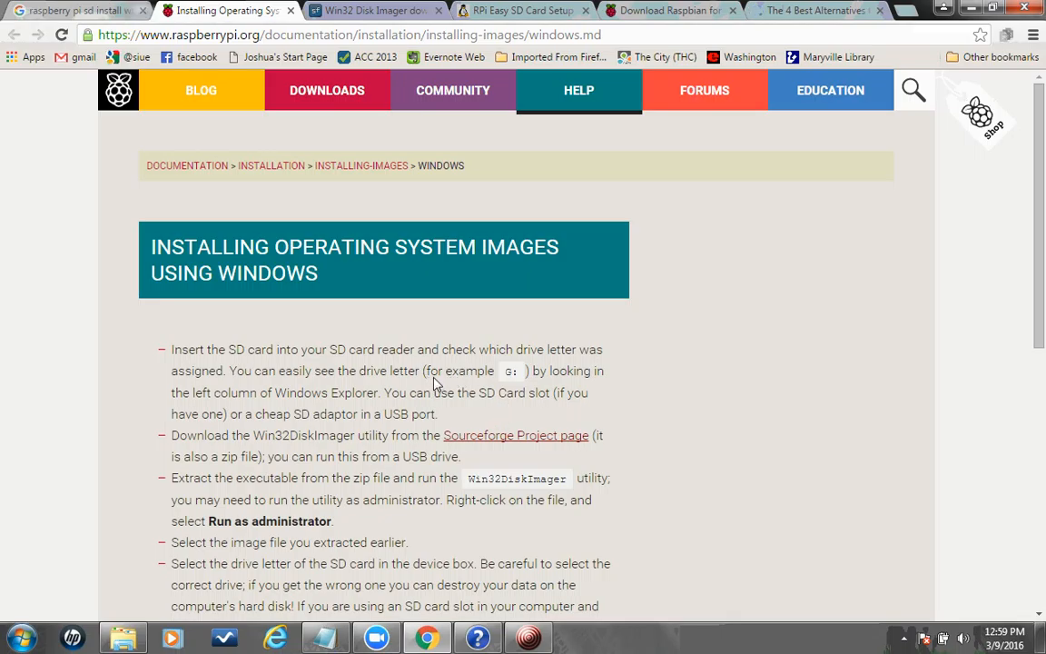
mouse_move(512, 487)
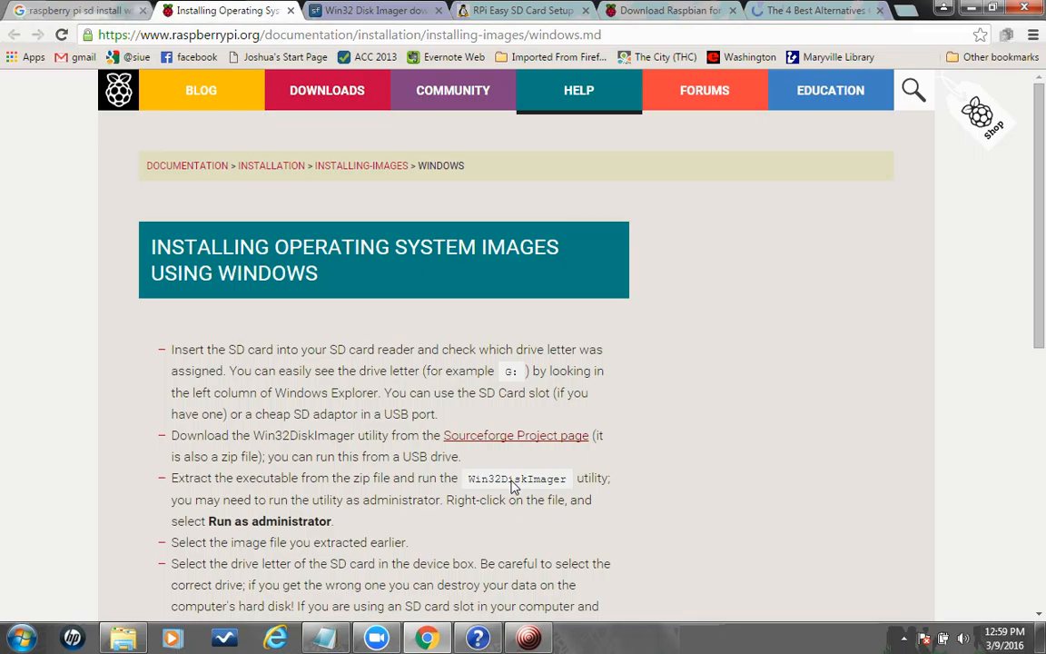
mouse_move(536, 442)
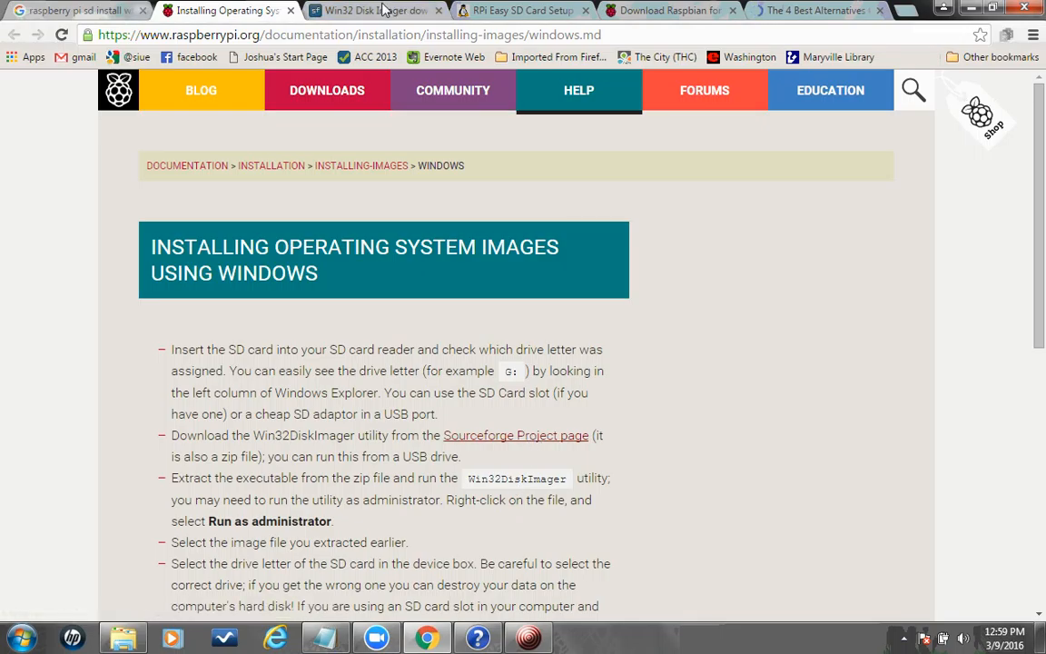
Step: View the Win32 Disk Imager SourceForge page, then go back to the search results
click(516, 436)
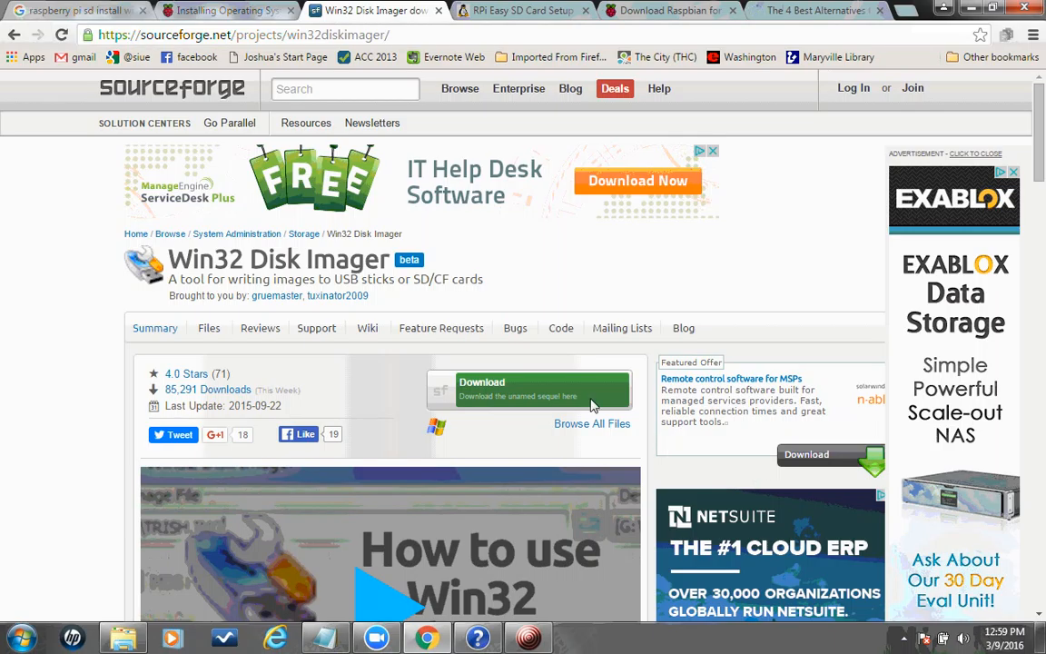
mouse_move(560, 392)
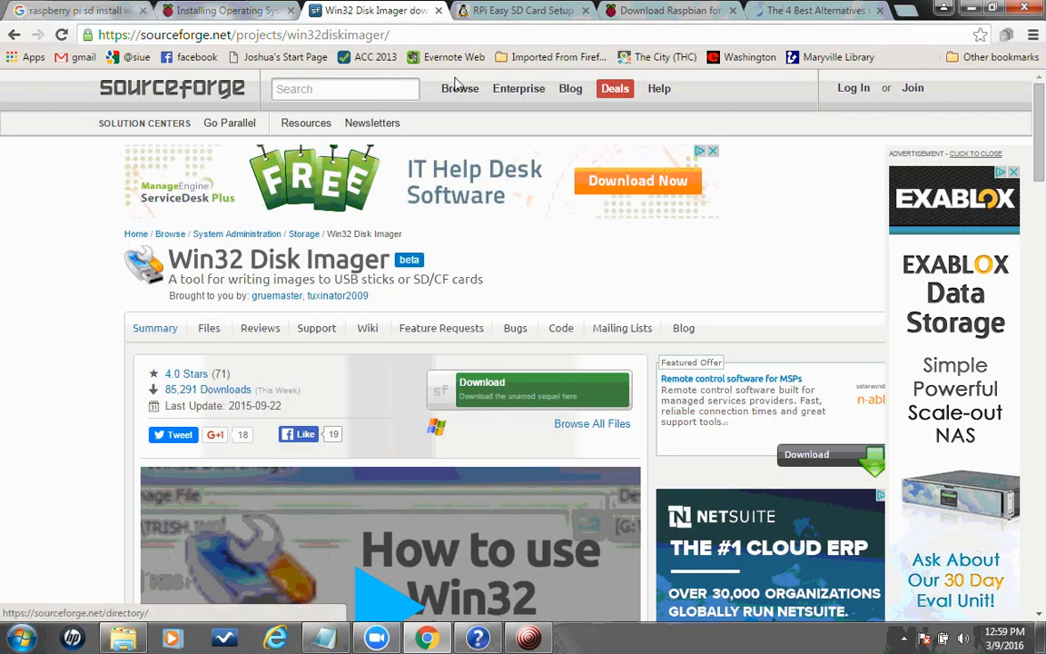
click(518, 11)
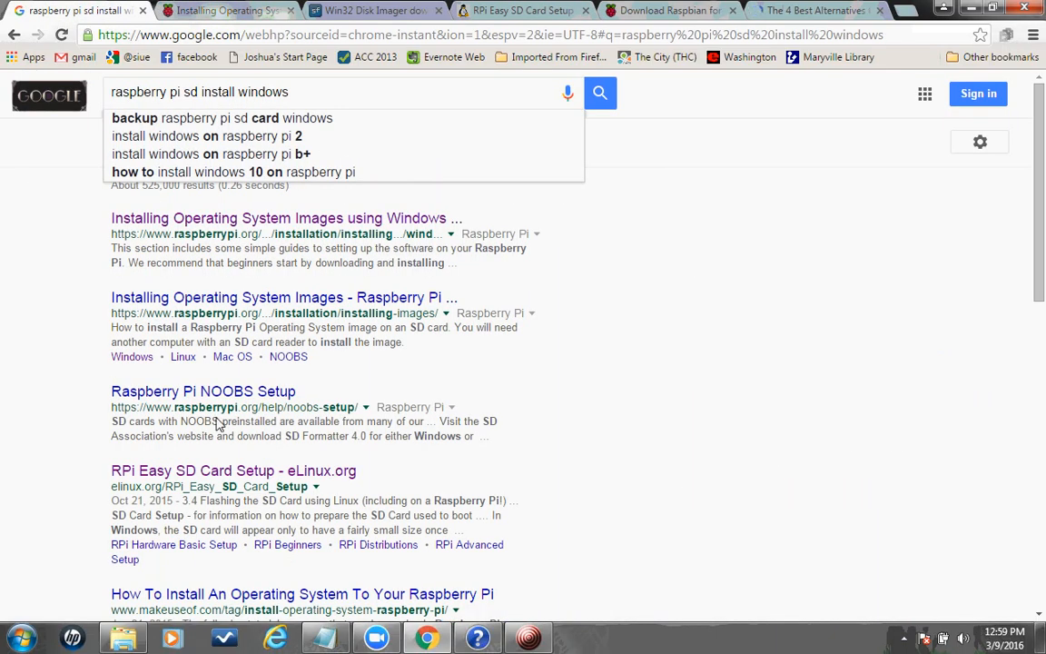
mouse_move(238, 470)
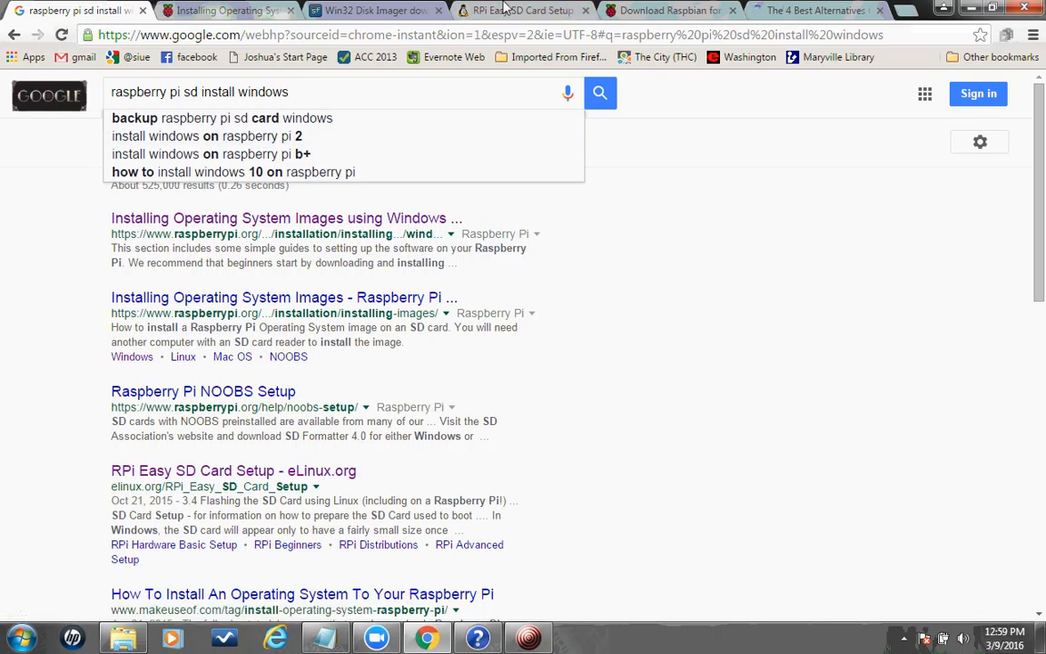
Step: View the eLinux RPi Easy SD Card Setup guide, then return to the Raspbian image folder
click(509, 10)
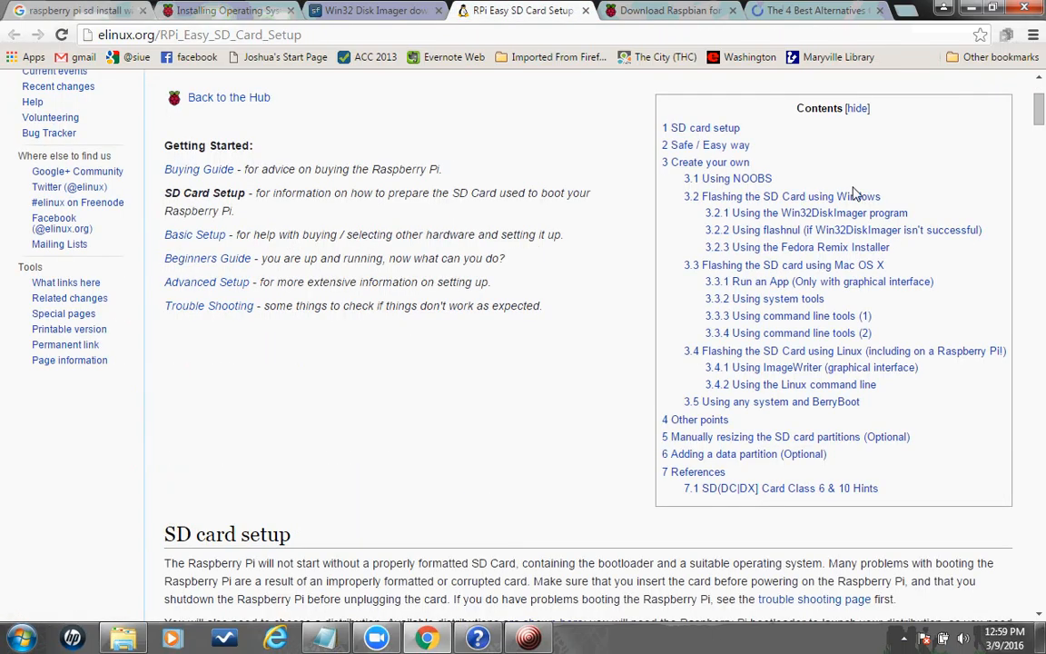
mouse_move(845, 265)
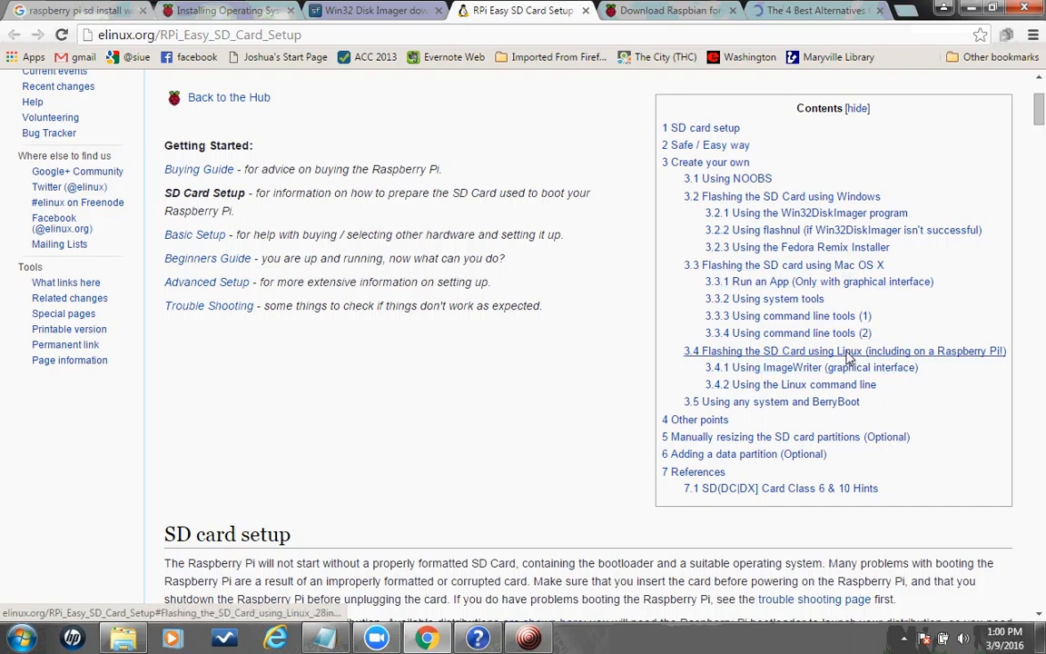
mouse_move(787, 252)
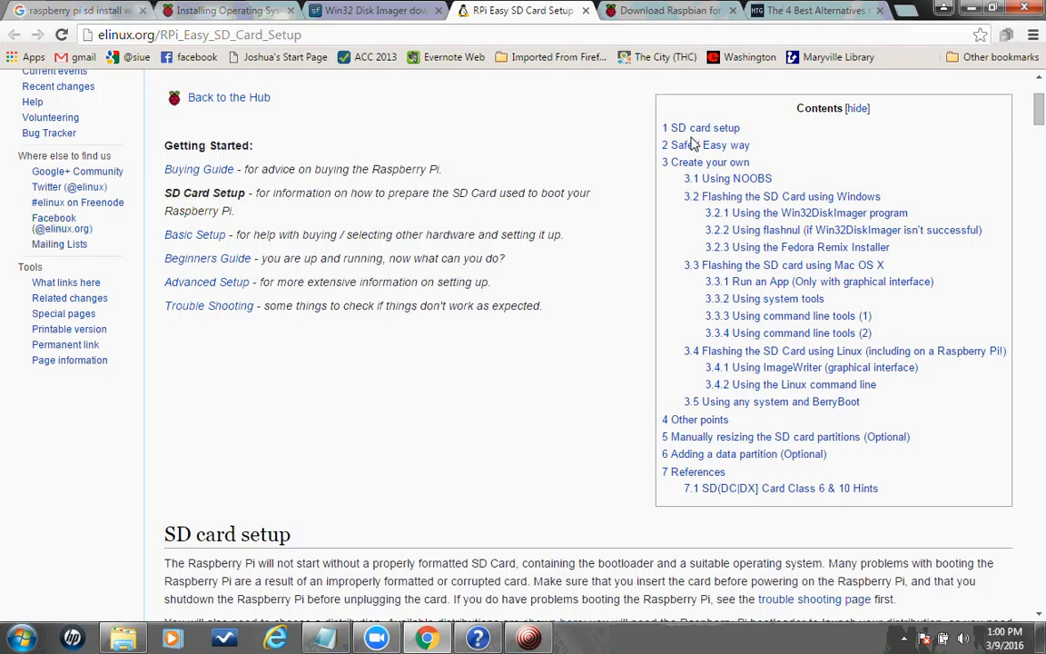
click(391, 11)
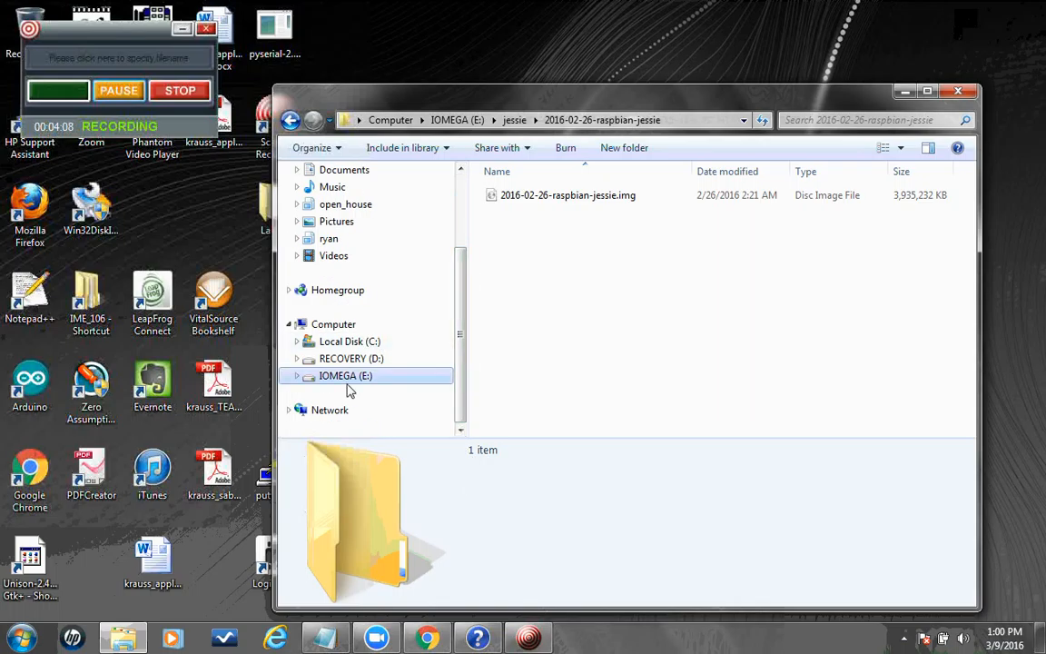
mouse_move(378, 429)
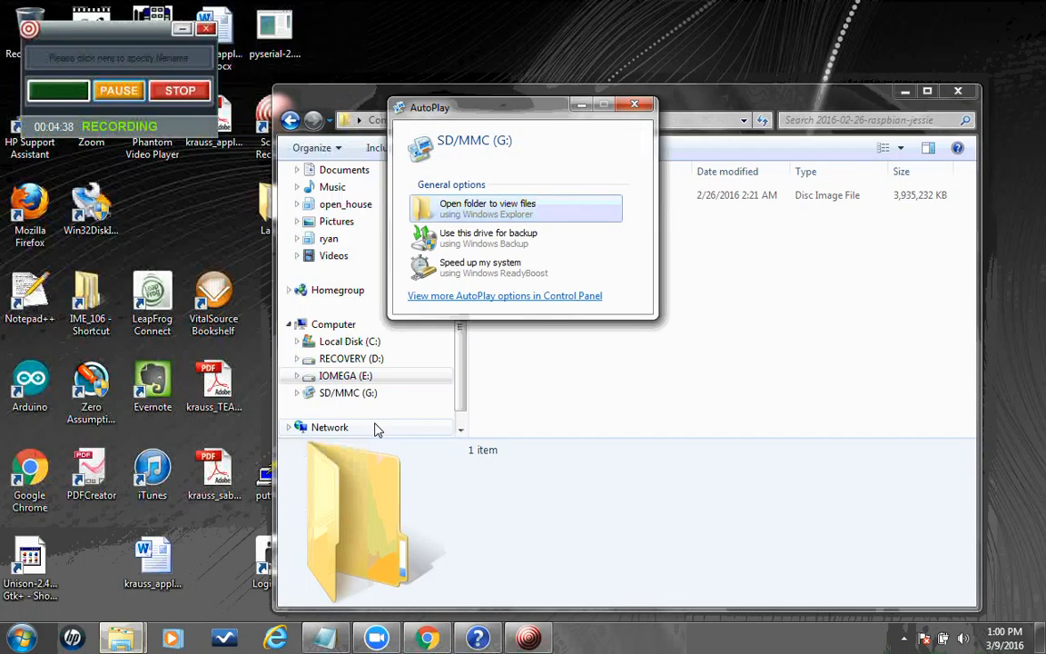
mouse_move(354, 392)
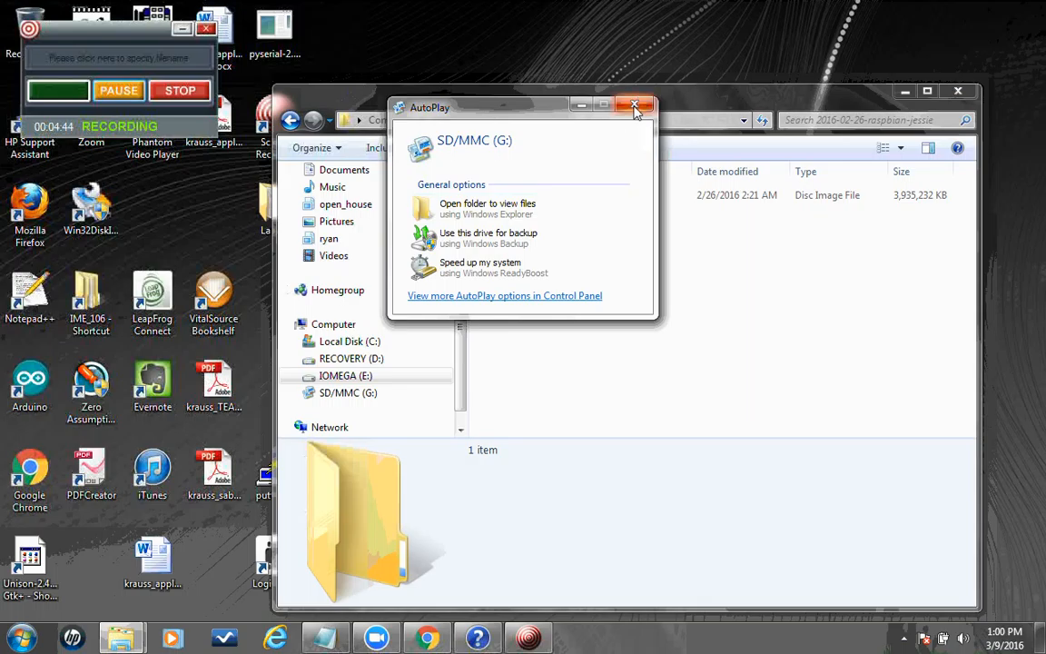
Step: Dismiss the AutoPlay prompt for the inserted SD/MMC (G:) card
click(634, 107)
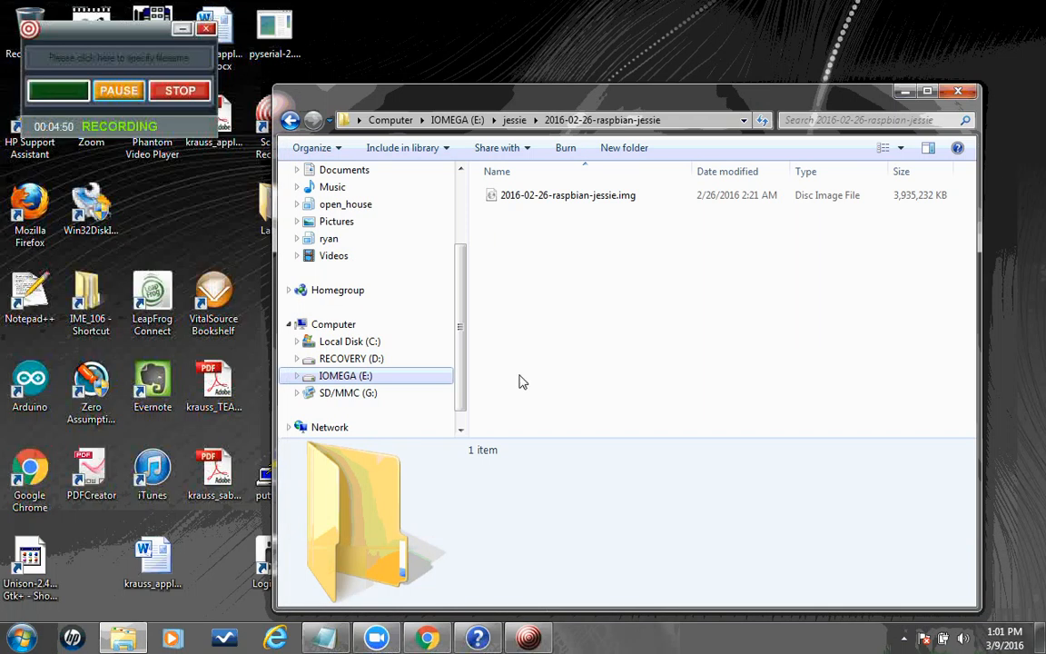
Step: Check SD/MMC (G:) properties — 14.4 GB FAT32 removable disk — and cancel without changes
right_click(343, 392)
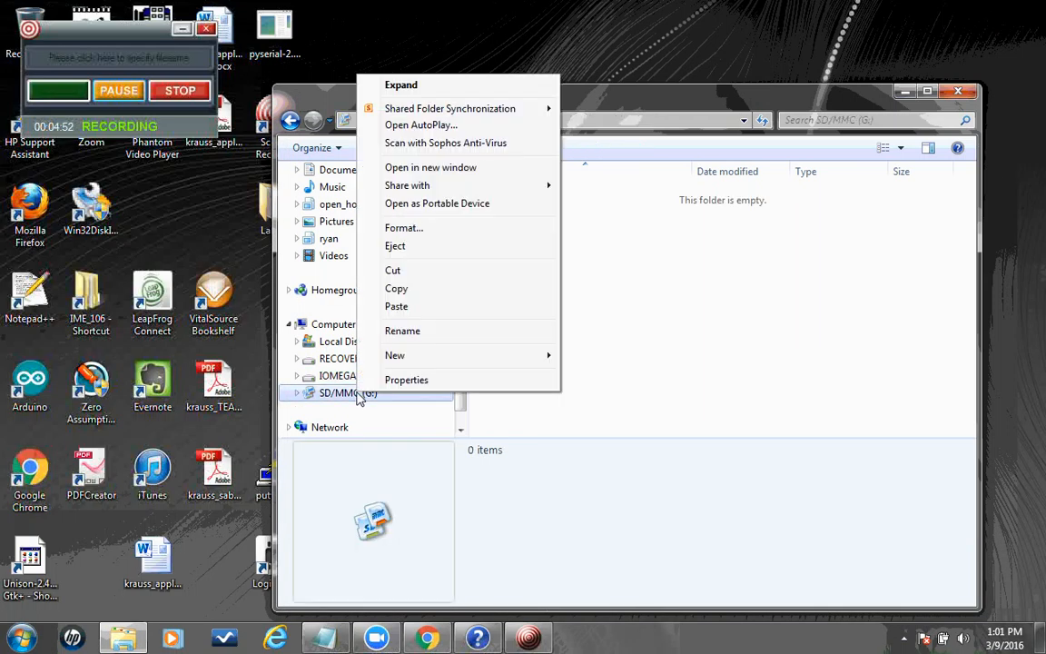
click(519, 391)
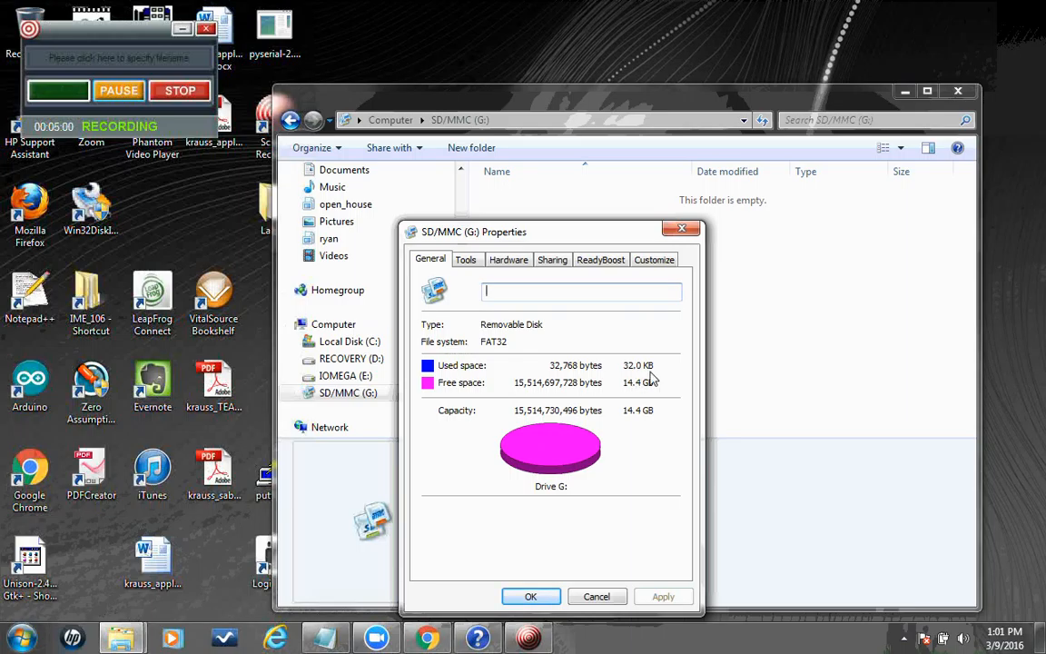
mouse_move(658, 392)
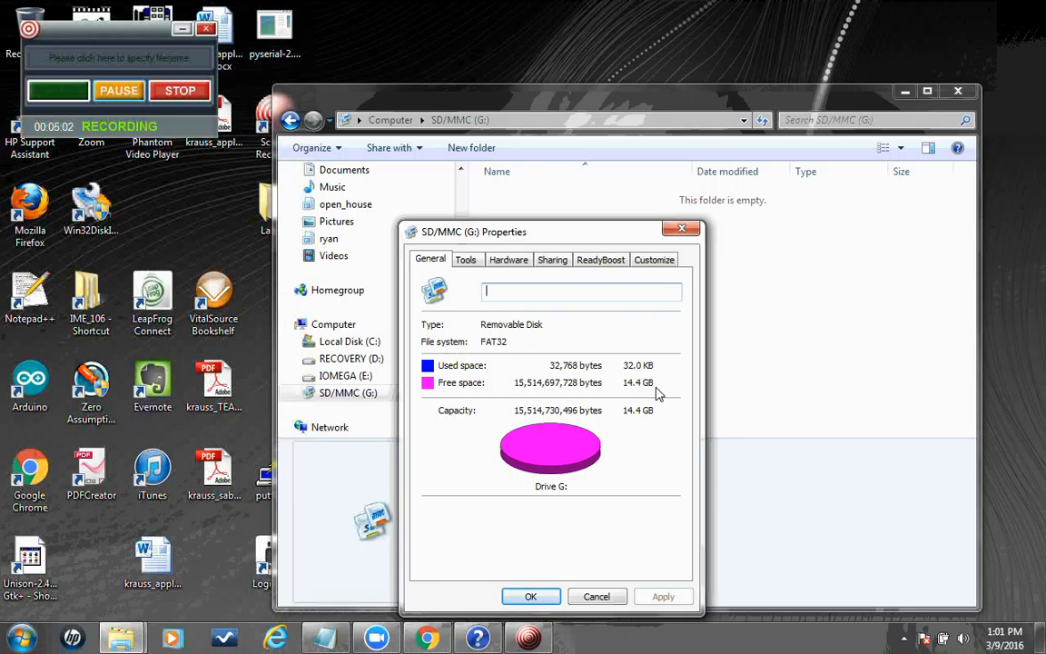
mouse_move(605, 456)
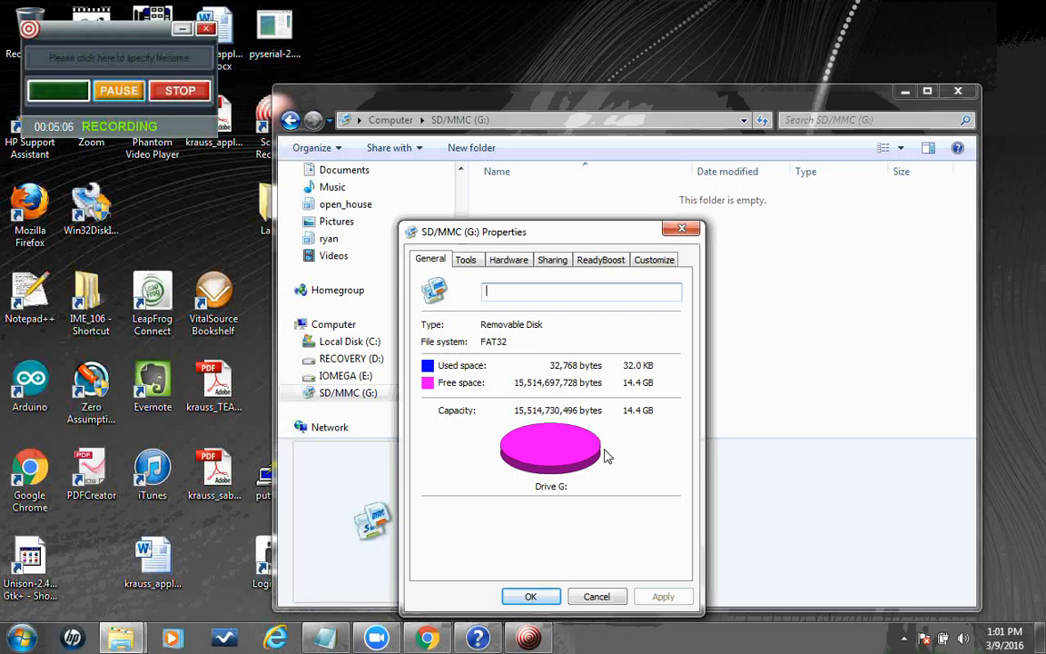
mouse_move(636, 403)
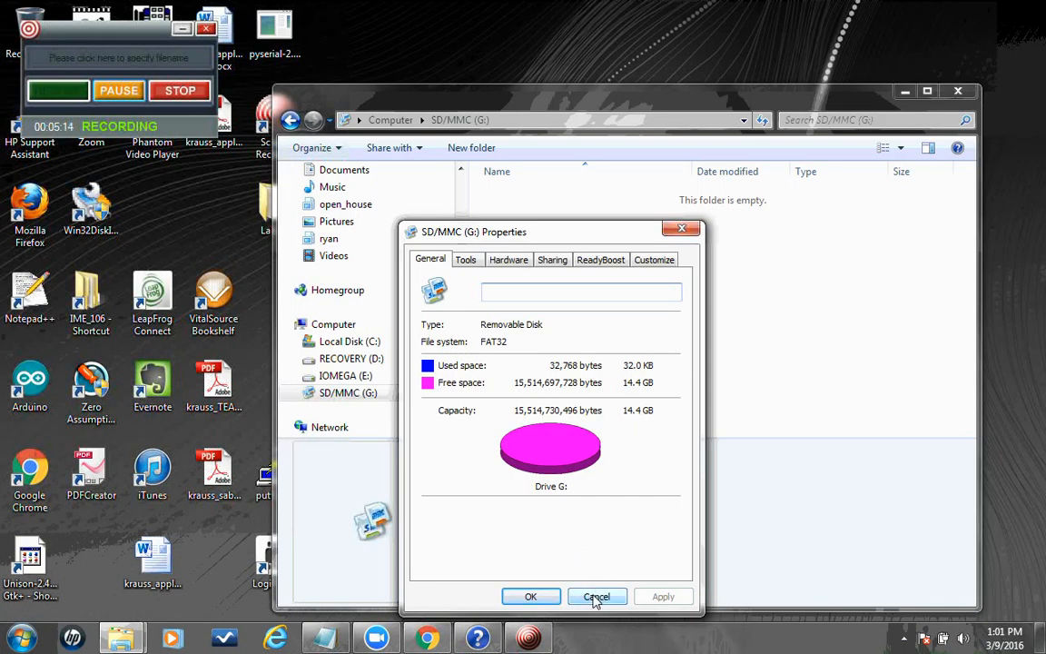
click(596, 595)
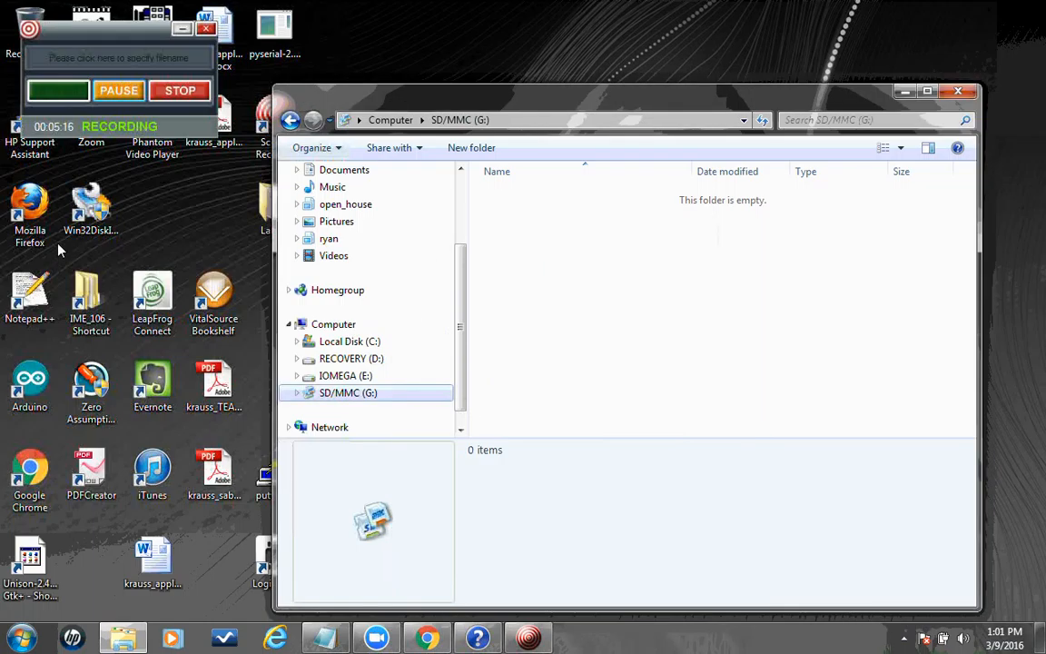
mouse_move(91, 203)
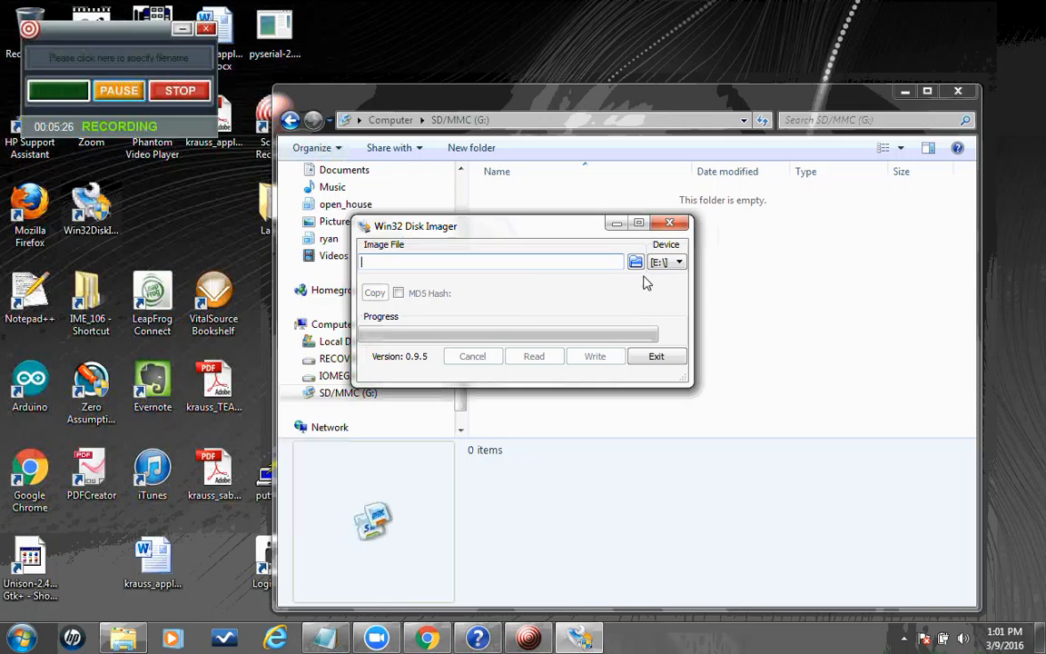
Step: Browse for the disk image and enter the jessie folder on IOMEGA (E:)
click(636, 261)
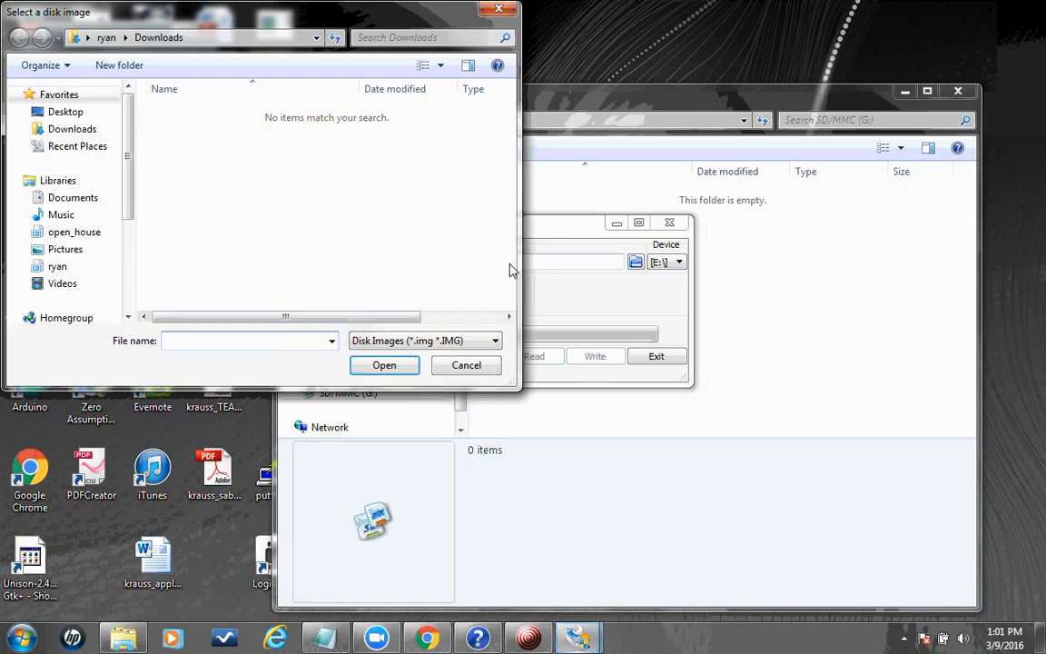
scroll(down, 3)
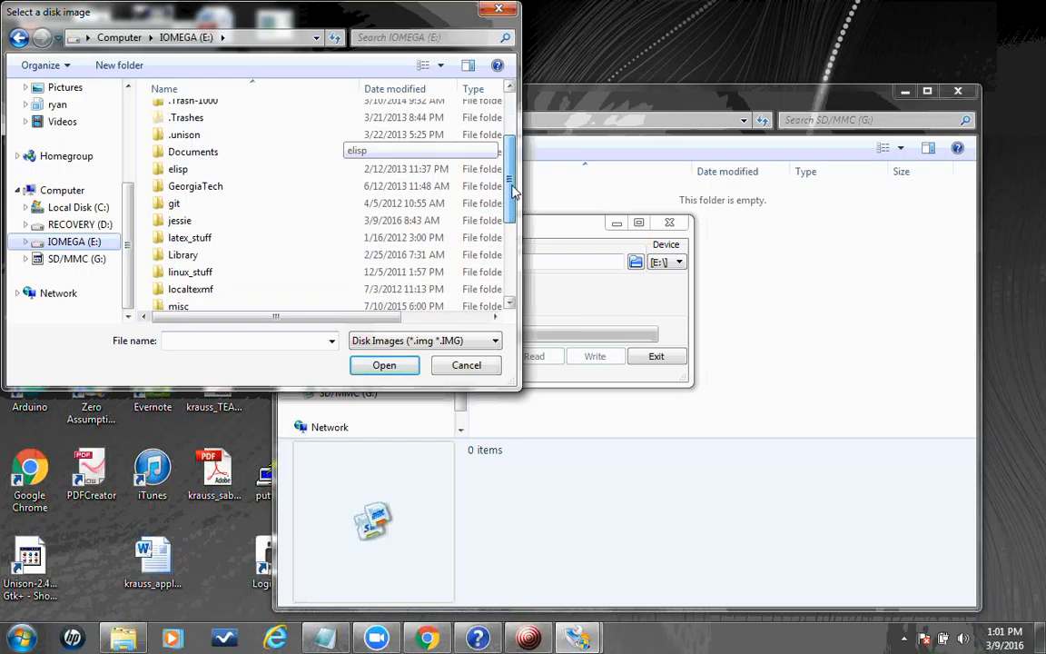
scroll(down, 3)
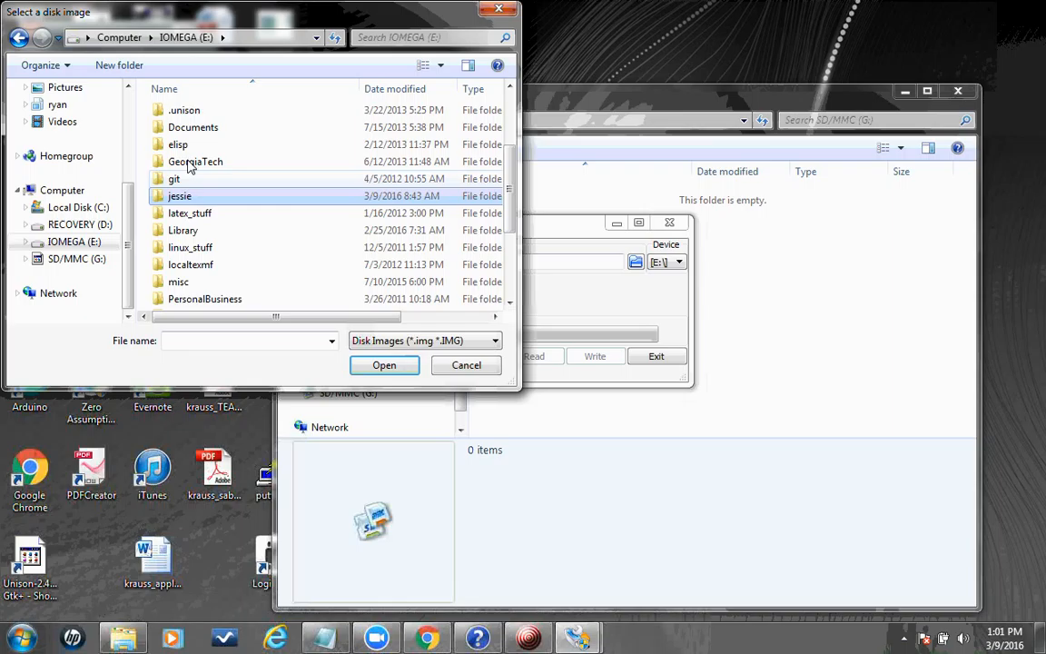
double_click(178, 197)
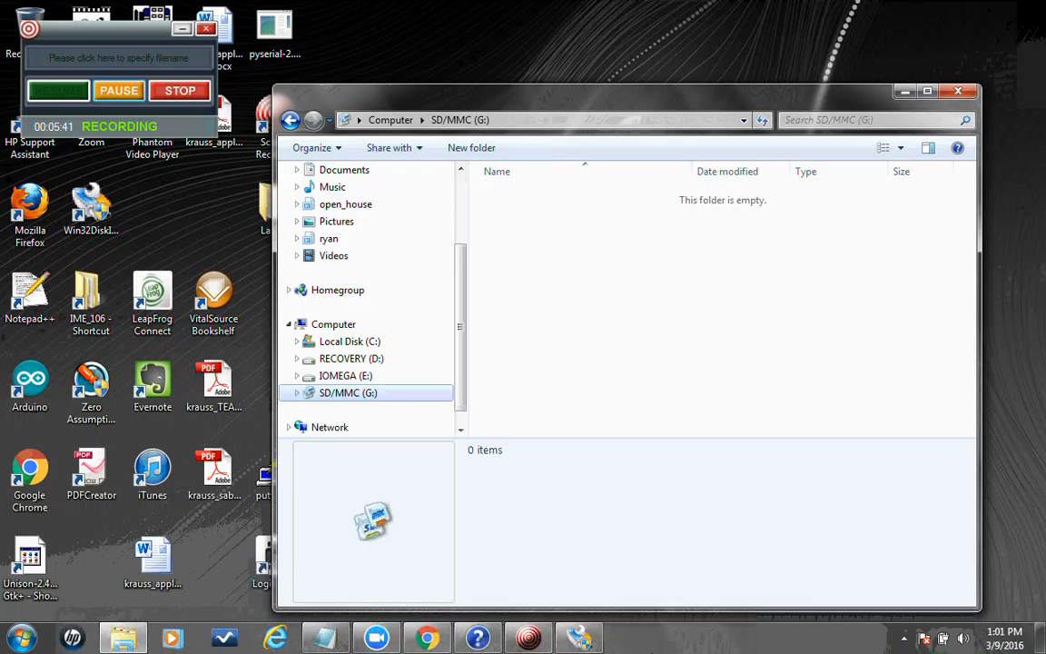
Step: Write 2016-02-26-raspbian-jessie.img to [G:\] and confirm the overwrite warning
click(803, 331)
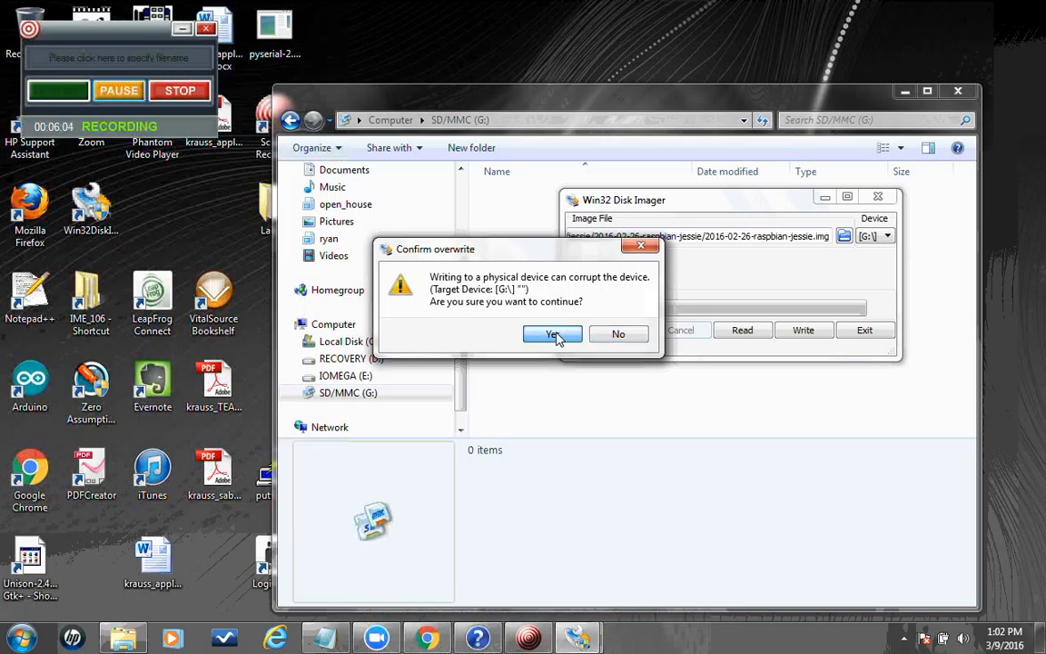
click(552, 334)
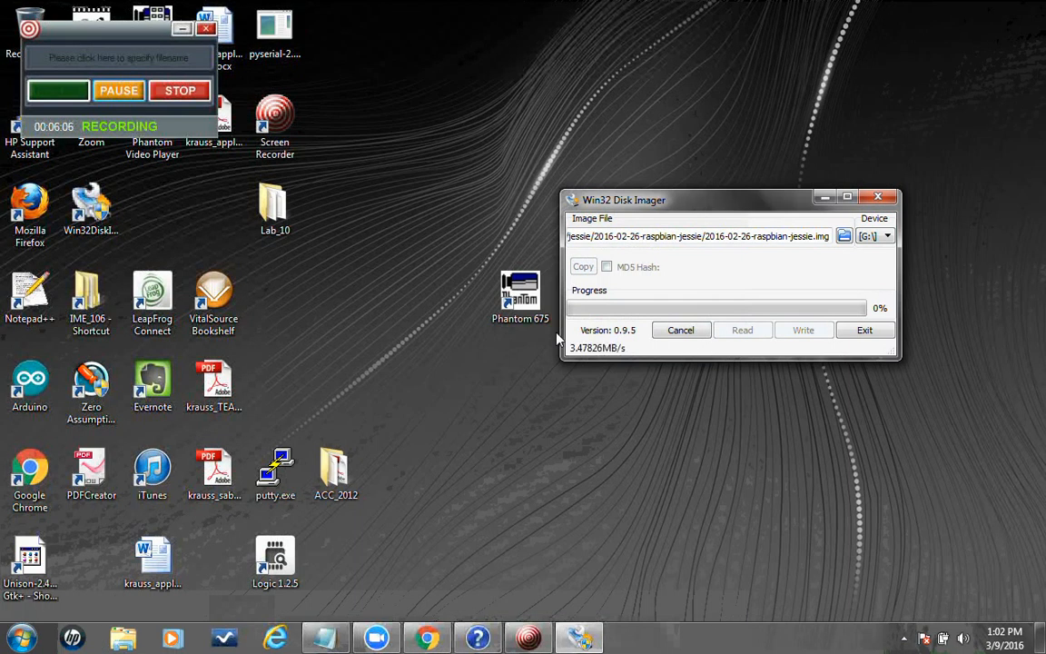